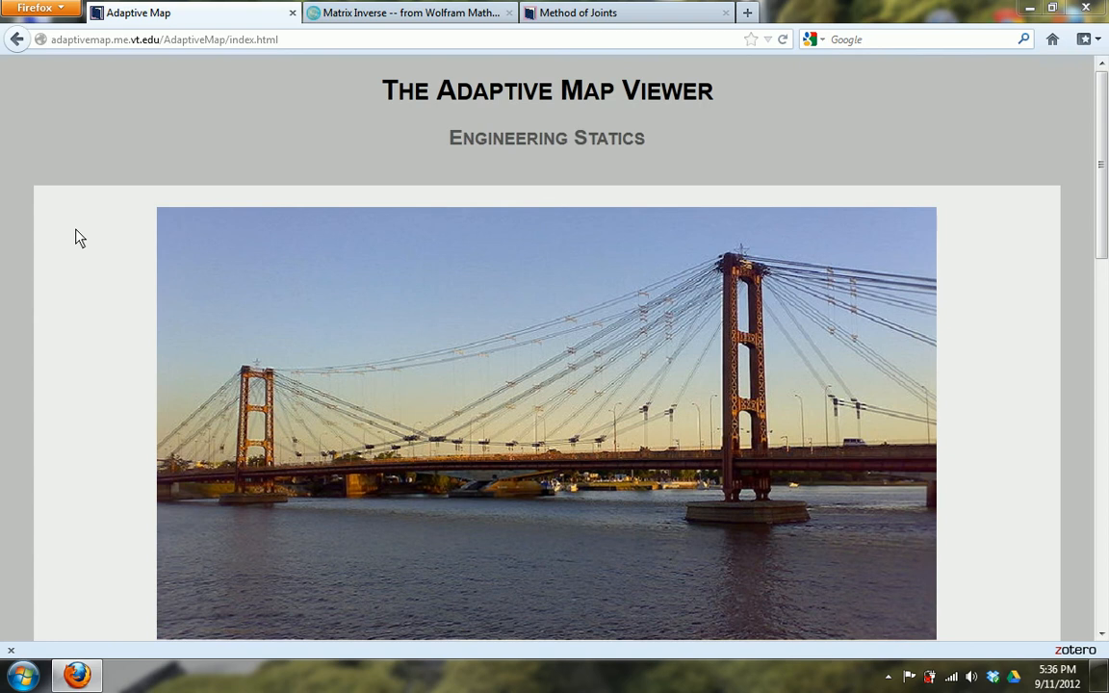
{"action": "mouse_move", "coordinate": [513, 129]}
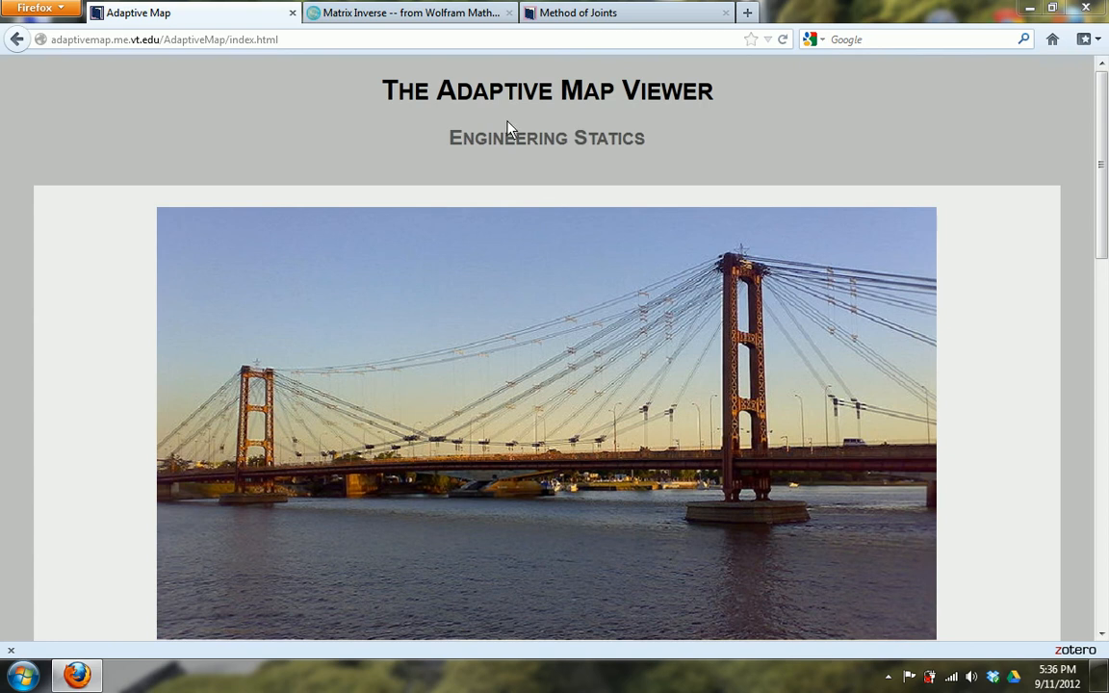
{"action": "mouse_move", "coordinate": [1015, 132]}
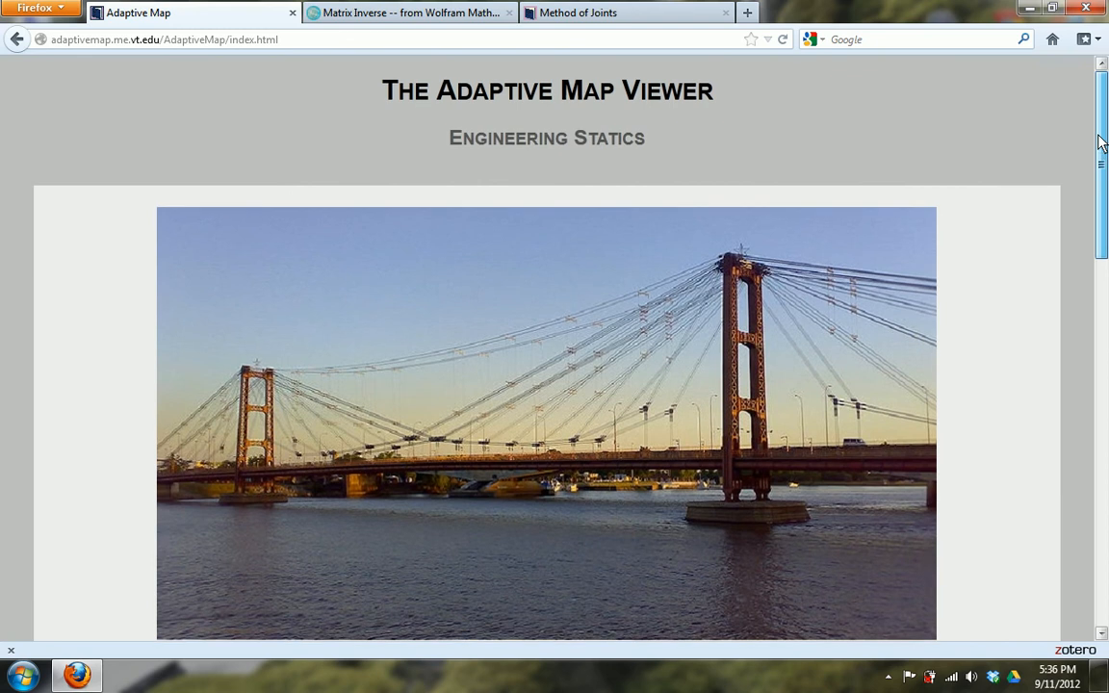
Step: Scroll through the welcome page's usage and troubleshooting instructions down to the About the Tool credits
{"action": "scroll", "scroll_direction": "down", "scroll_amount": 3}
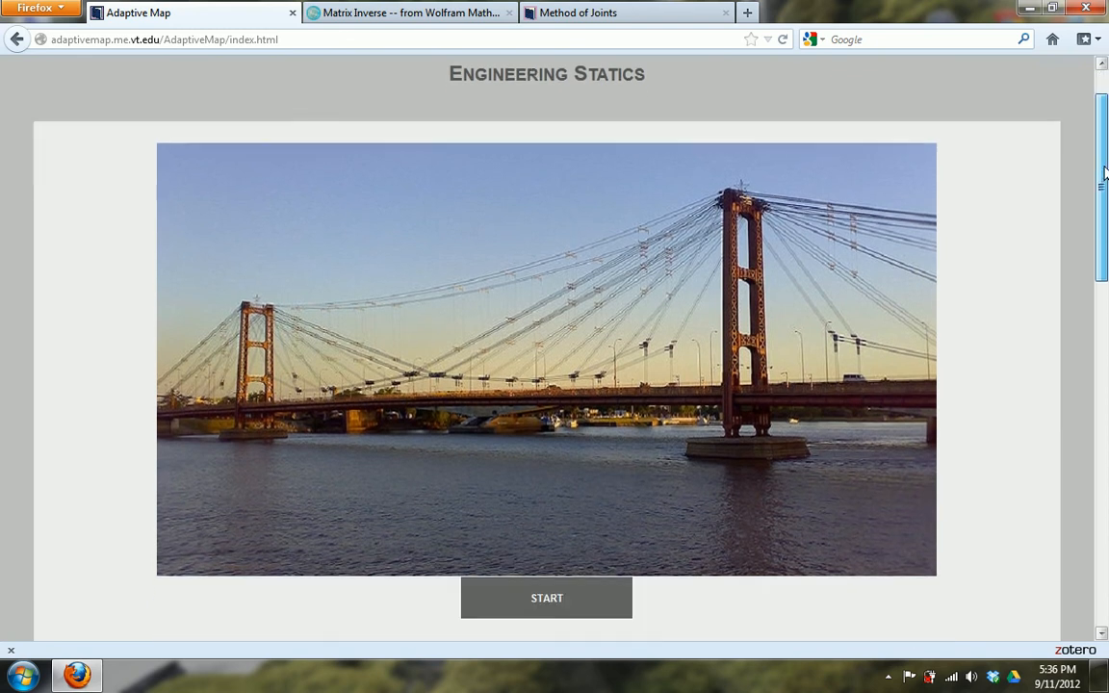
{"action": "scroll", "scroll_direction": "down", "scroll_amount": 3}
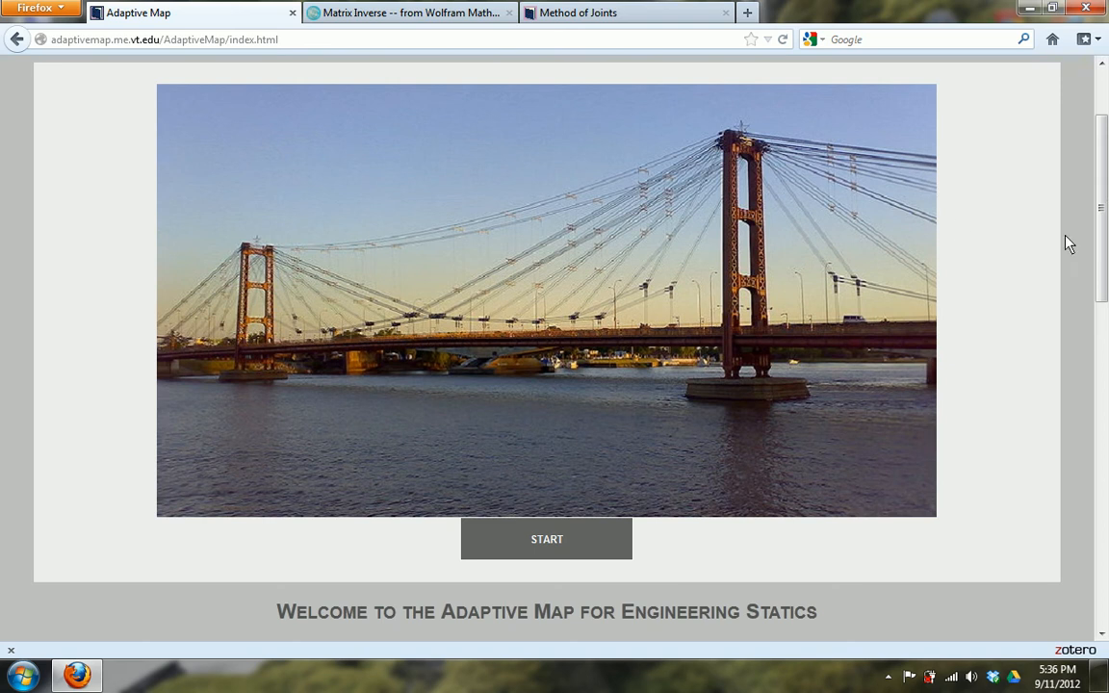
{"action": "scroll", "scroll_direction": "down", "scroll_amount": 3}
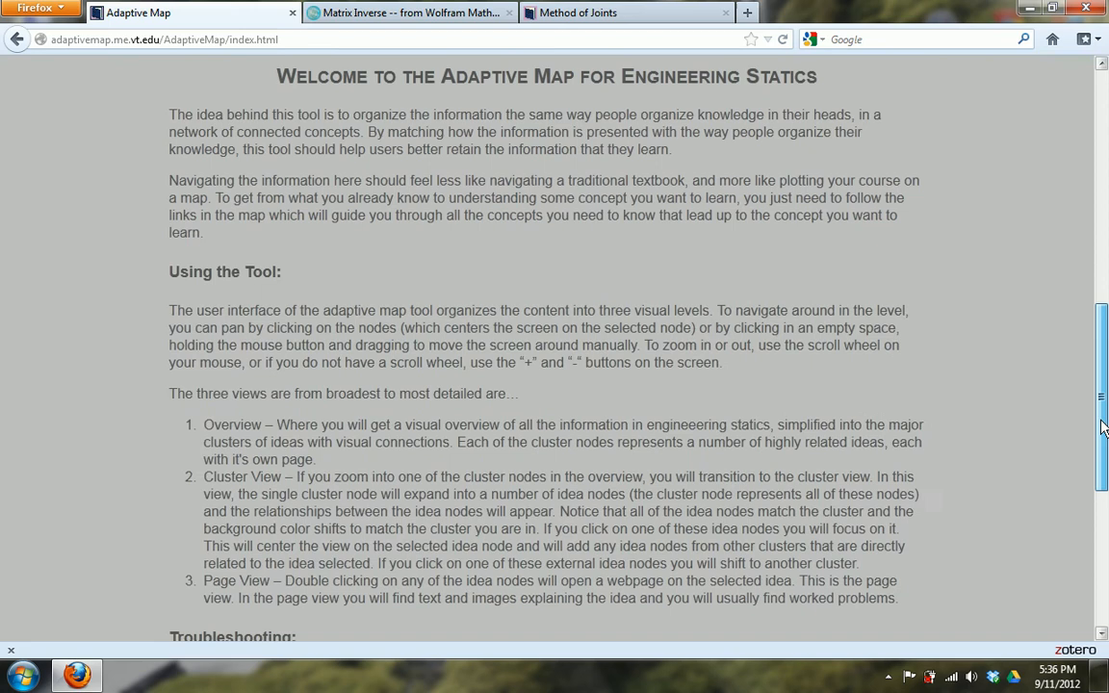
{"action": "scroll", "scroll_direction": "down", "scroll_amount": 3}
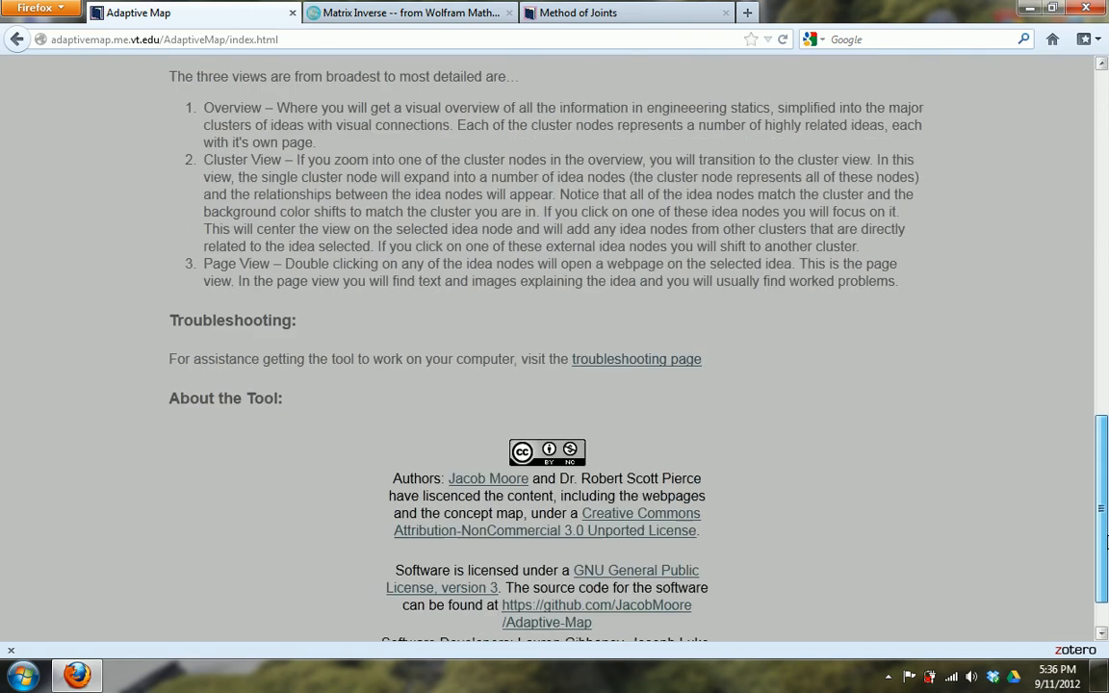
{"action": "scroll", "scroll_direction": "down", "scroll_amount": 3}
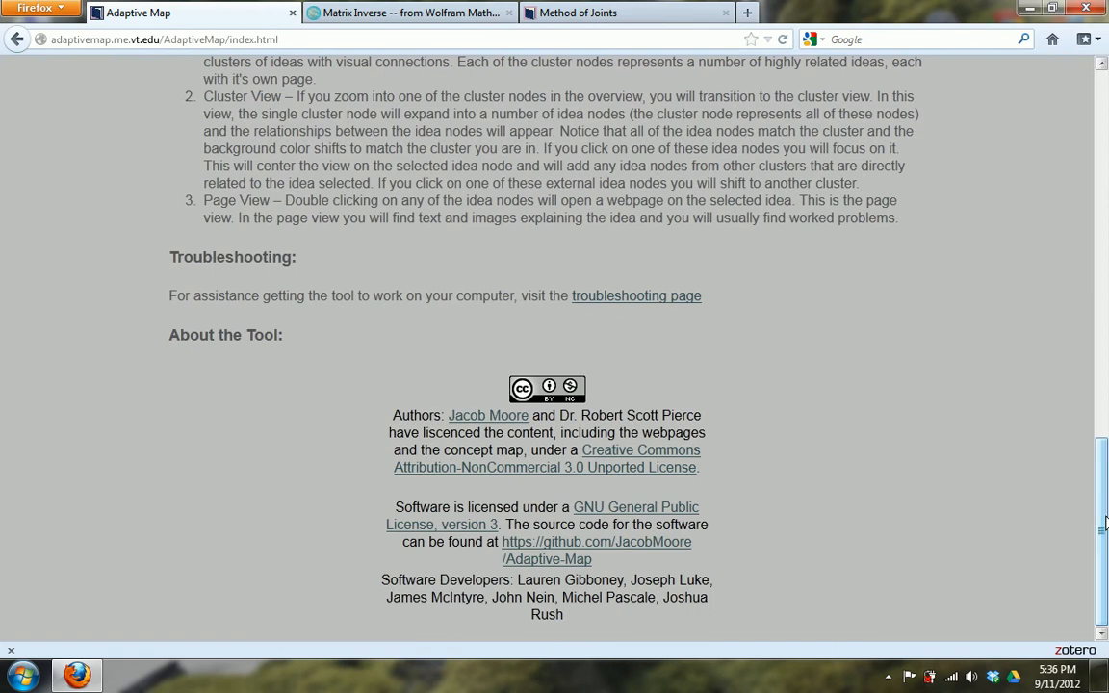
{"action": "scroll", "scroll_direction": "up", "scroll_amount": 3}
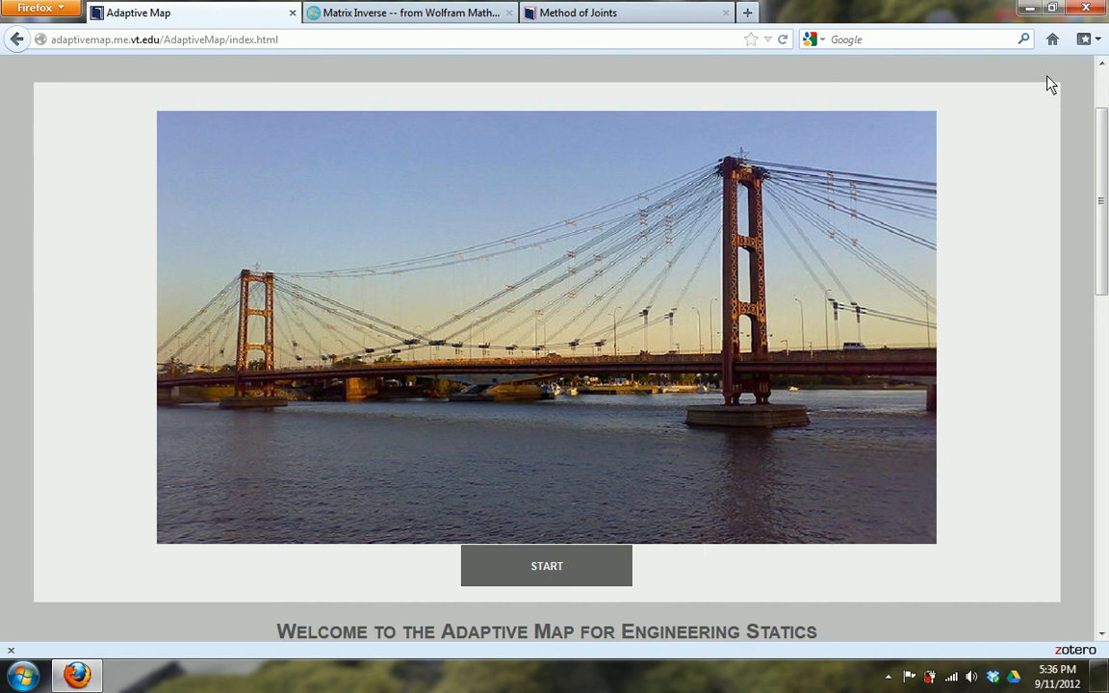
{"action": "mouse_move", "coordinate": [1040, 85]}
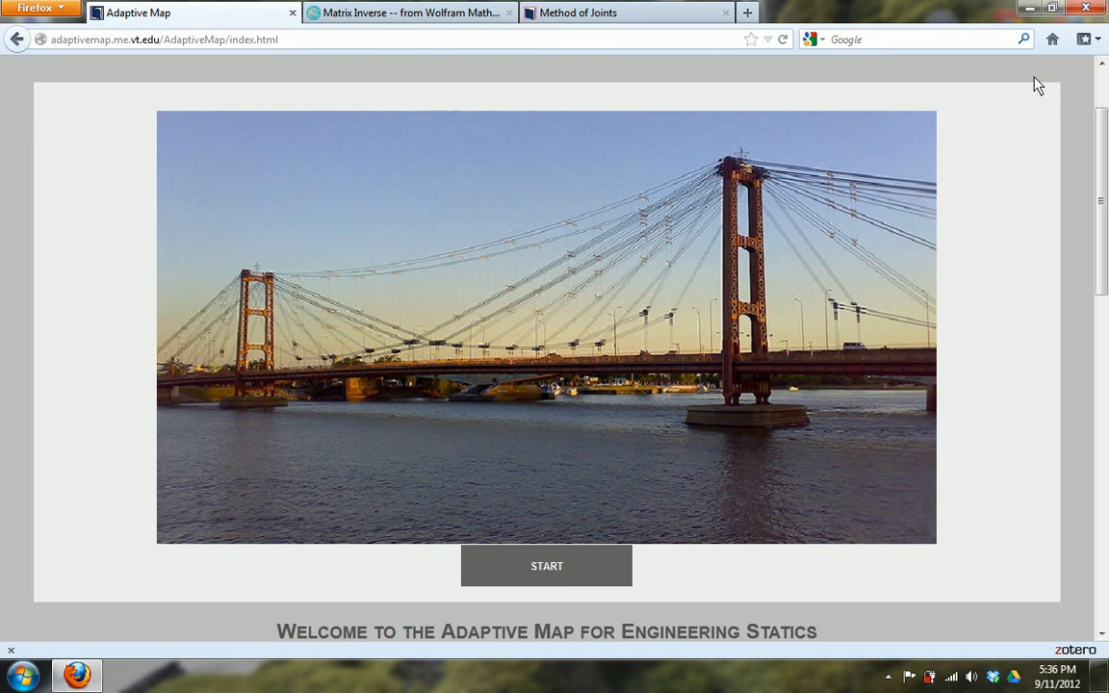
{"action": "mouse_move", "coordinate": [909, 102]}
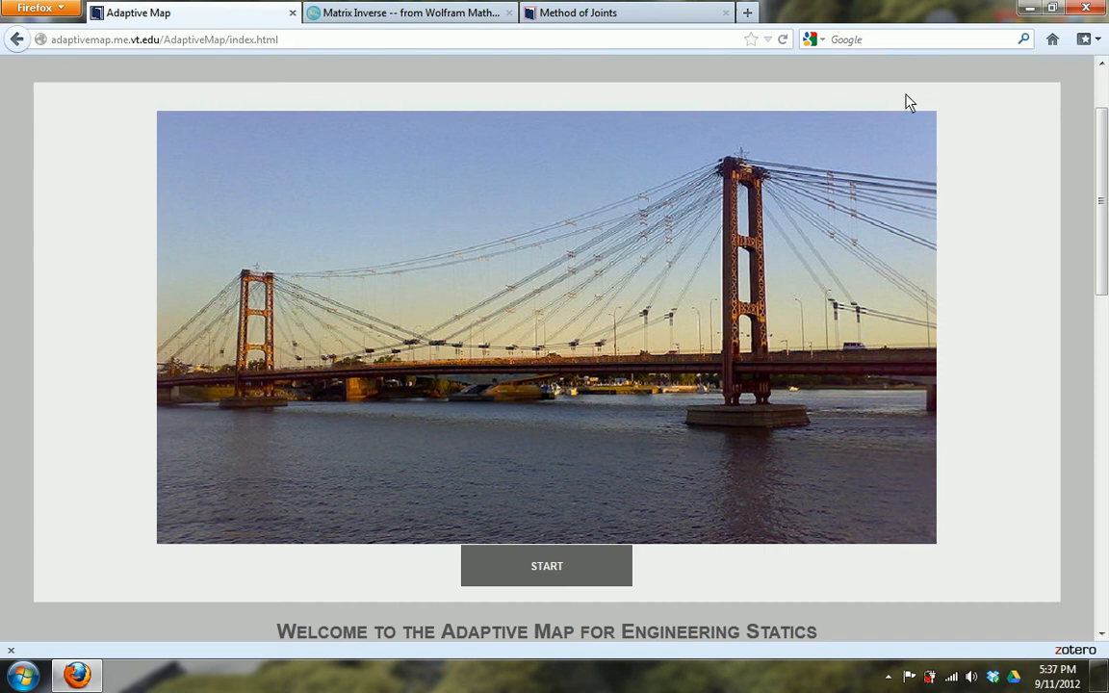
{"action": "mouse_move", "coordinate": [528, 36]}
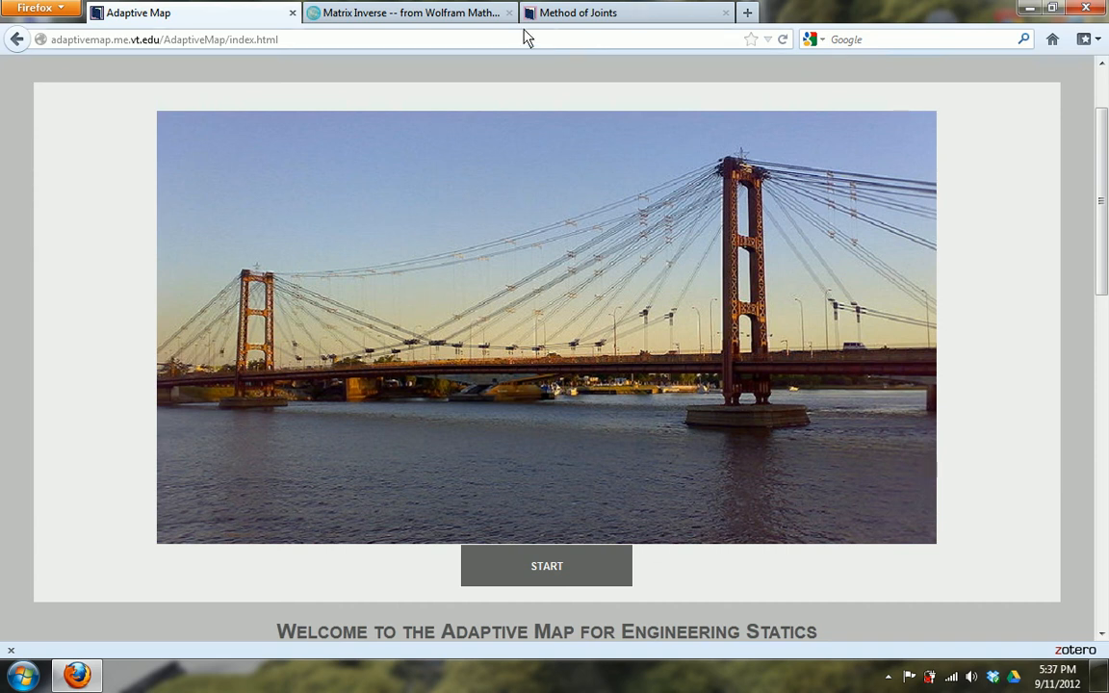
{"action": "mouse_move", "coordinate": [620, 17]}
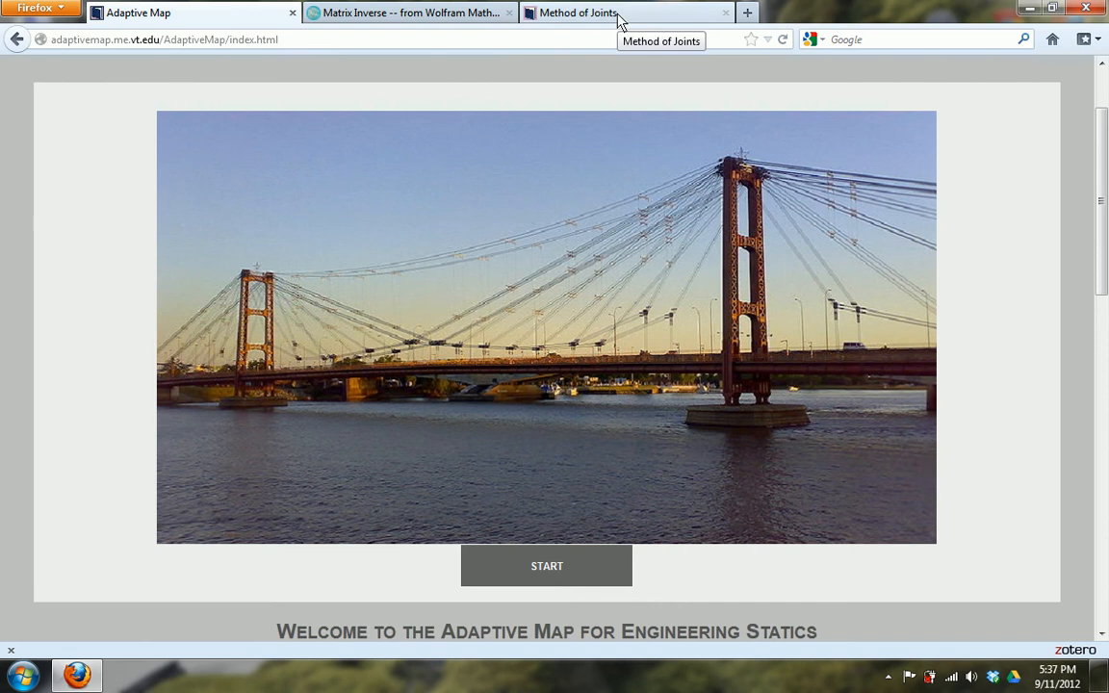
Step: View the MathWorld Matrix Inverse article, then move to the Method of Joints page
{"action": "left_click", "coordinate": [408, 12]}
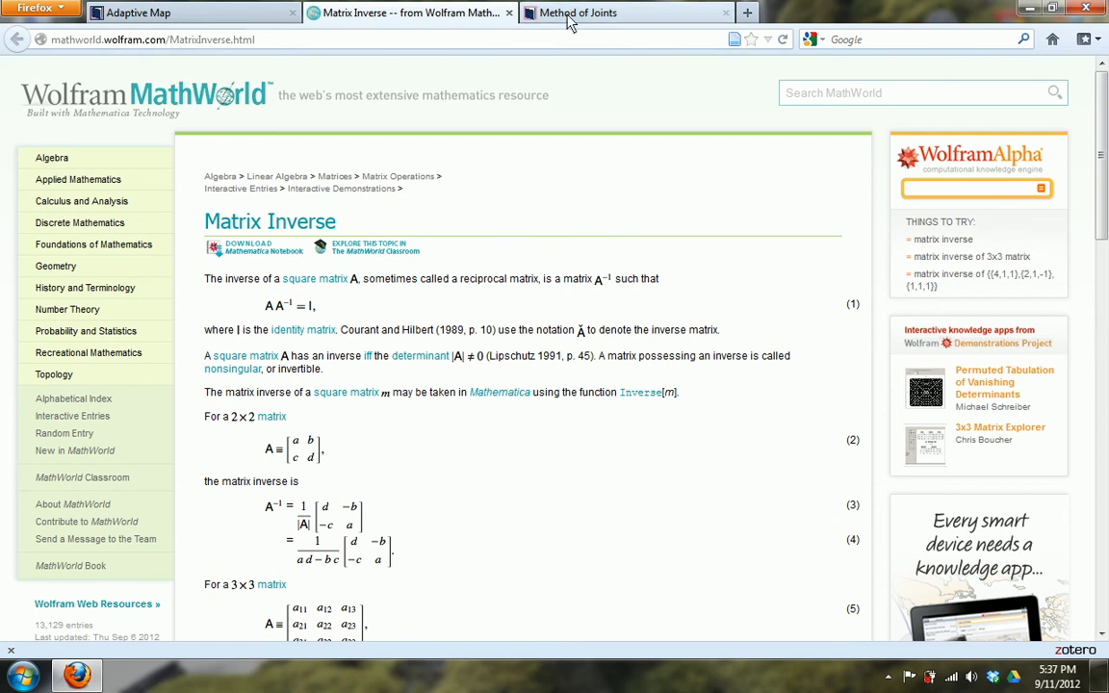
{"action": "left_click", "coordinate": [577, 12]}
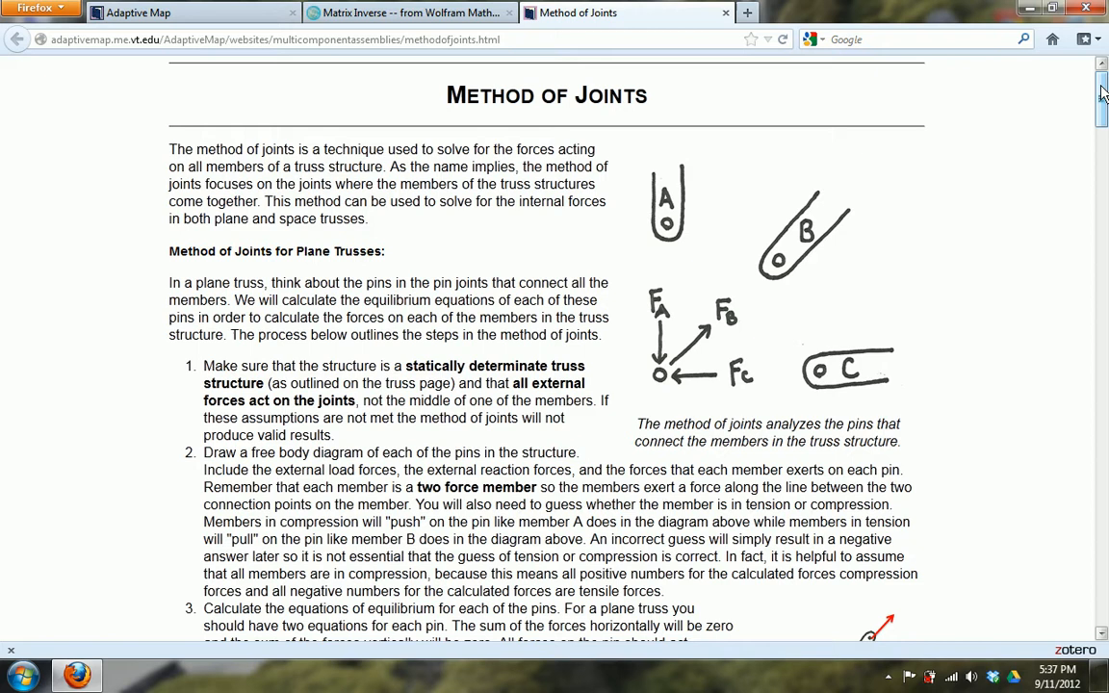
Step: Scroll the Method of Joints page down to its Worked Problem 1 truss example
{"action": "scroll", "scroll_direction": "down", "scroll_amount": 3}
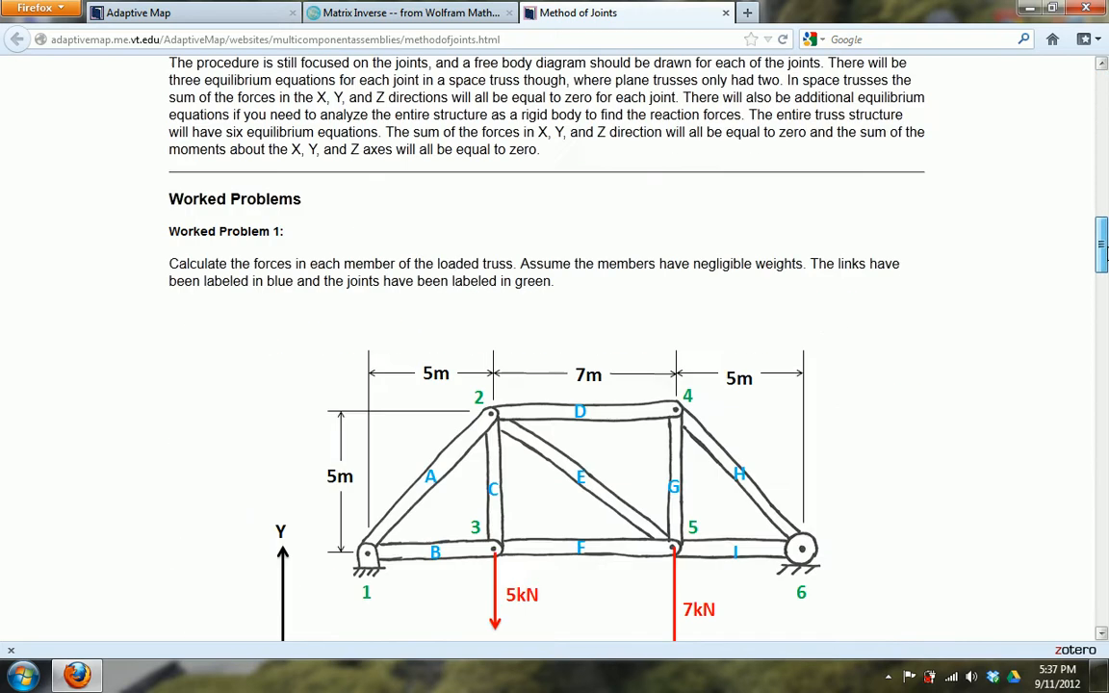
{"action": "scroll", "scroll_direction": "up", "scroll_amount": 3}
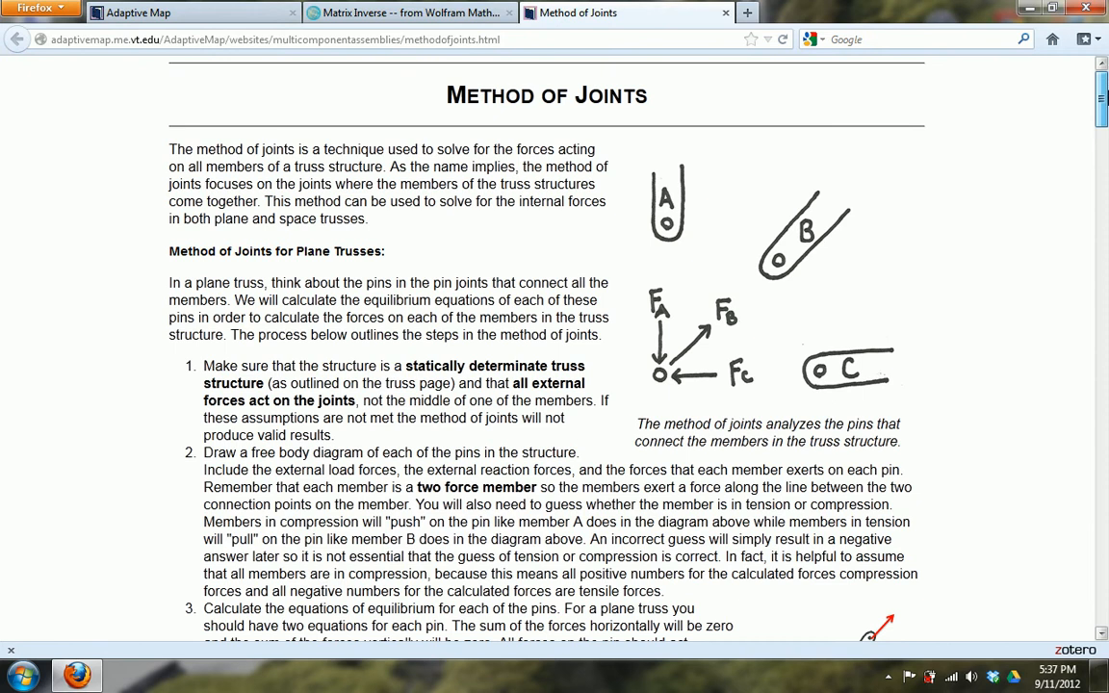
{"action": "scroll", "scroll_direction": "down", "scroll_amount": 3}
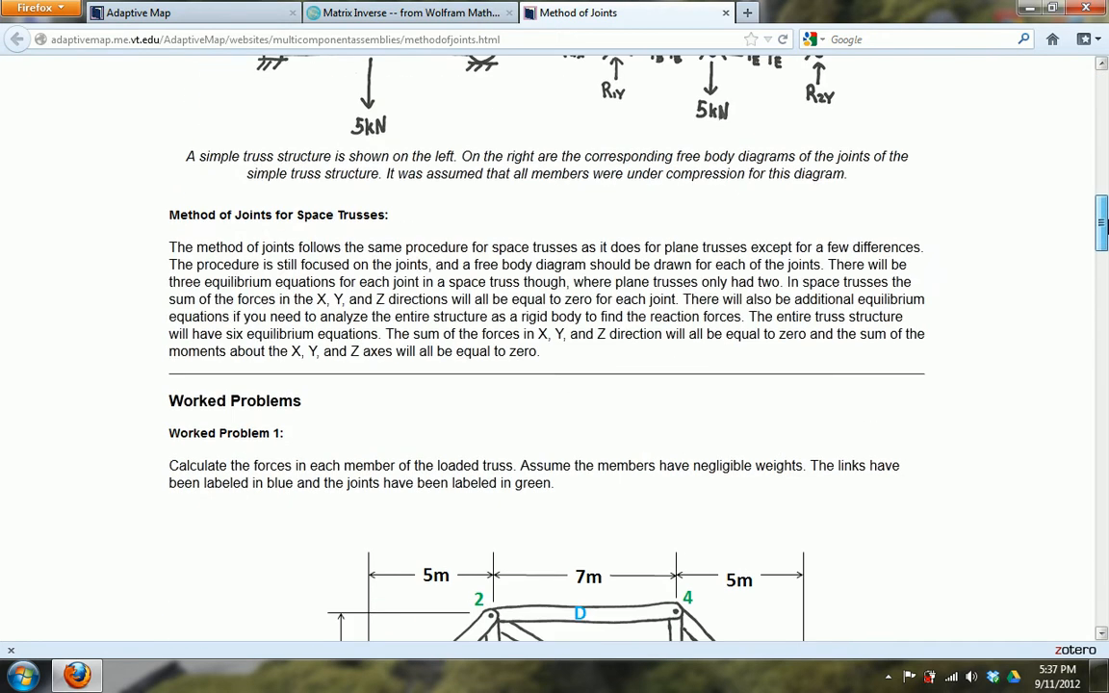
{"action": "scroll", "scroll_direction": "down", "scroll_amount": 3}
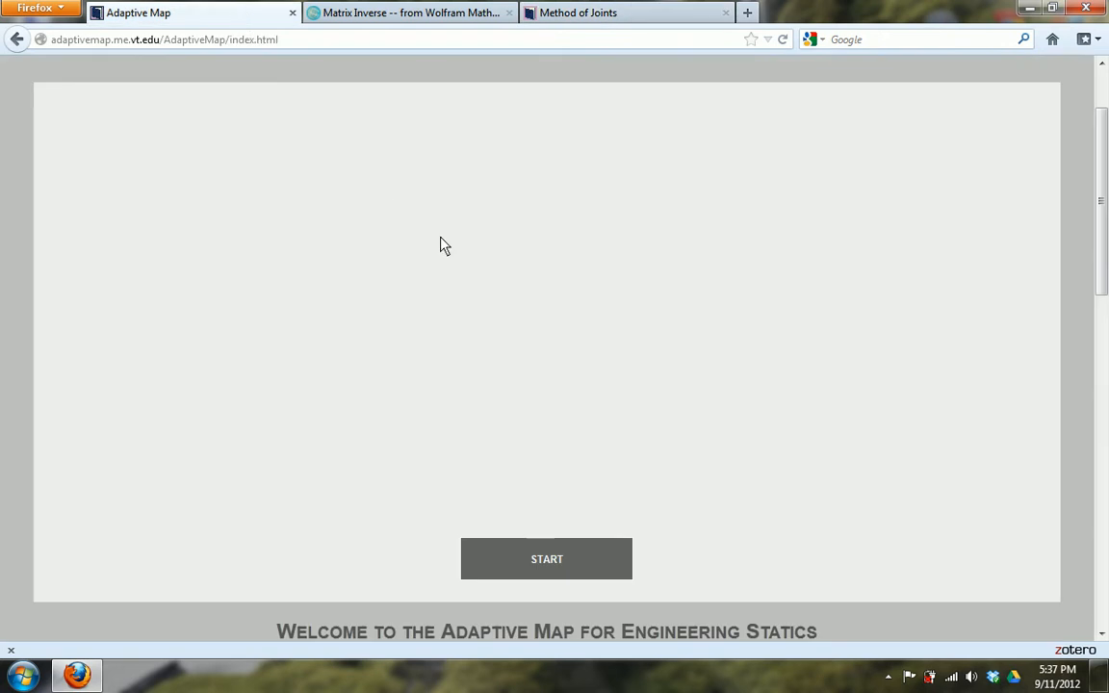
Step: Launch the statics concept map from the welcome page's START button by the bridge image
{"action": "scroll", "scroll_direction": "up", "scroll_amount": 3}
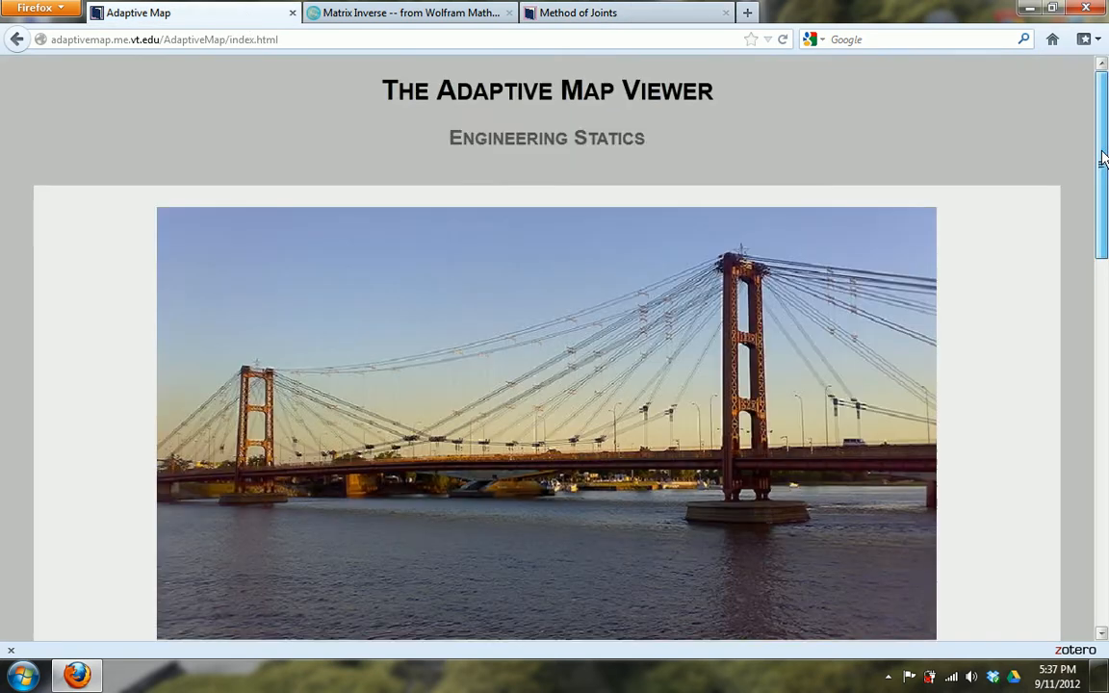
{"action": "scroll", "scroll_direction": "down", "scroll_amount": 3}
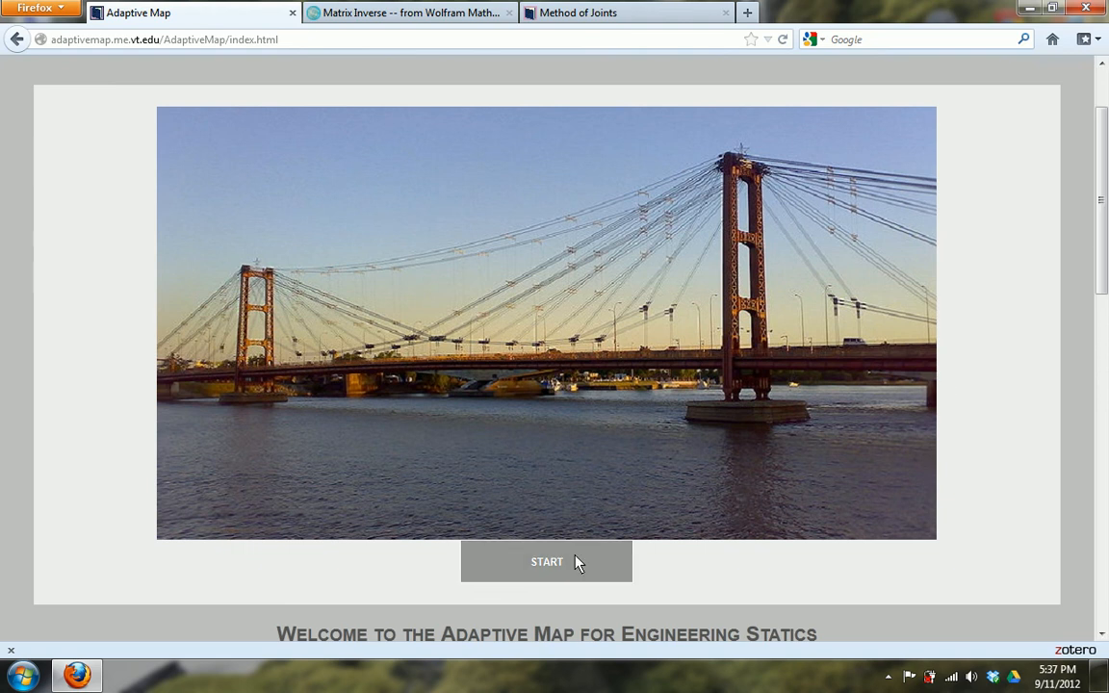
{"action": "left_click", "coordinate": [547, 562]}
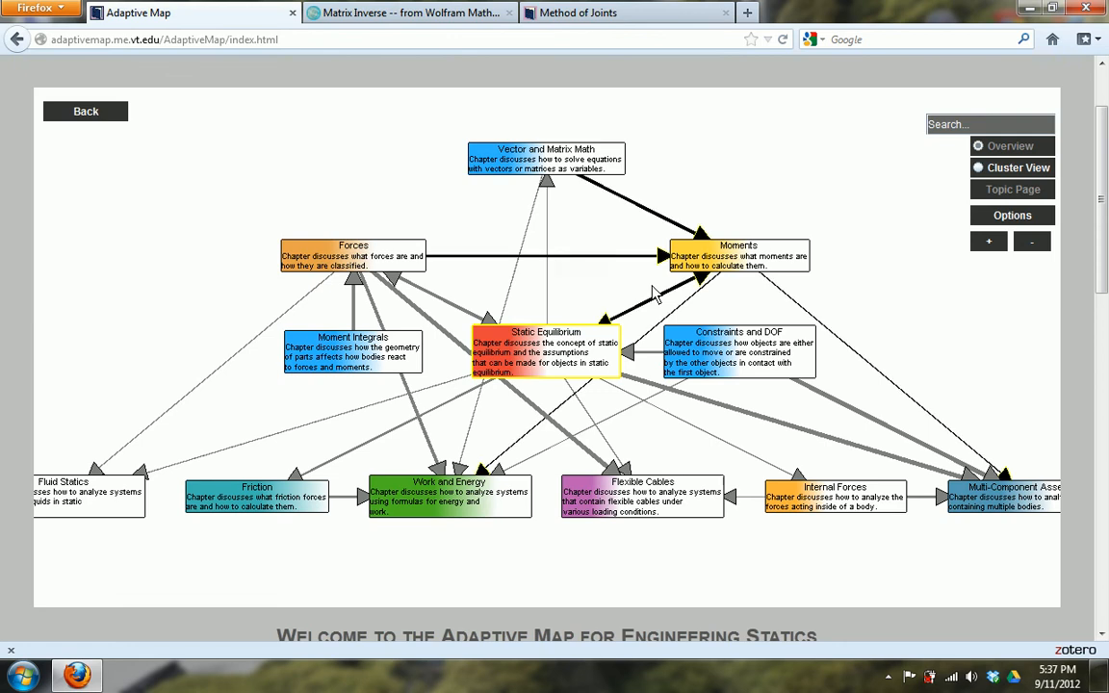
{"action": "mouse_move", "coordinate": [766, 301]}
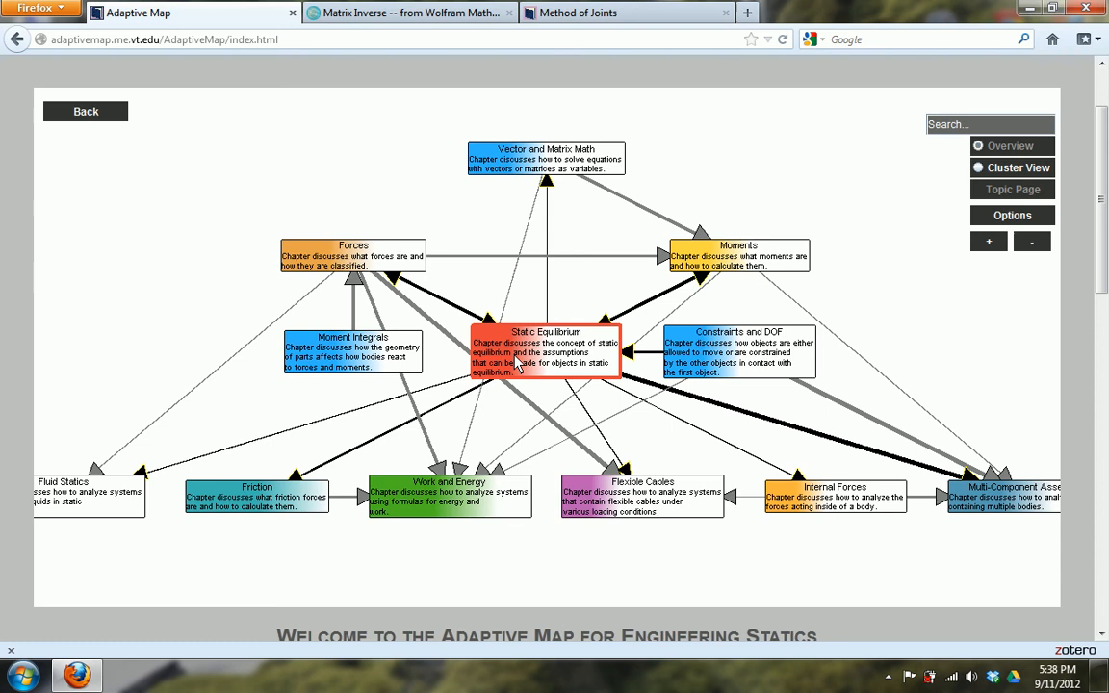
{"action": "left_click", "coordinate": [545, 351]}
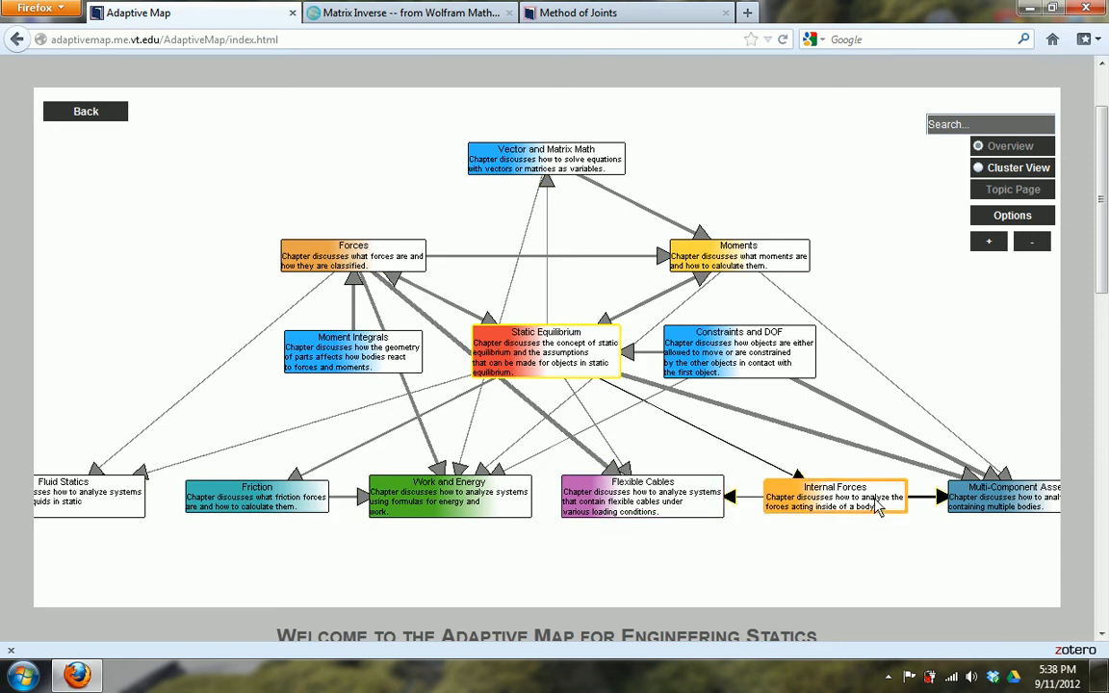
{"action": "mouse_move", "coordinate": [807, 547]}
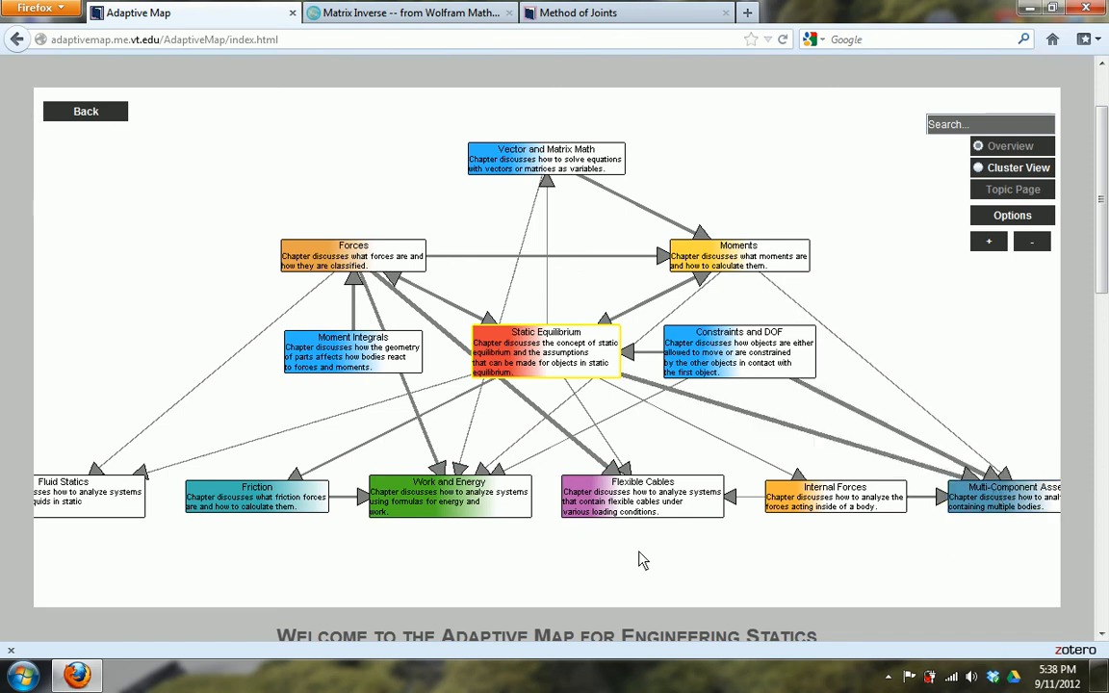
{"action": "mouse_move", "coordinate": [243, 566]}
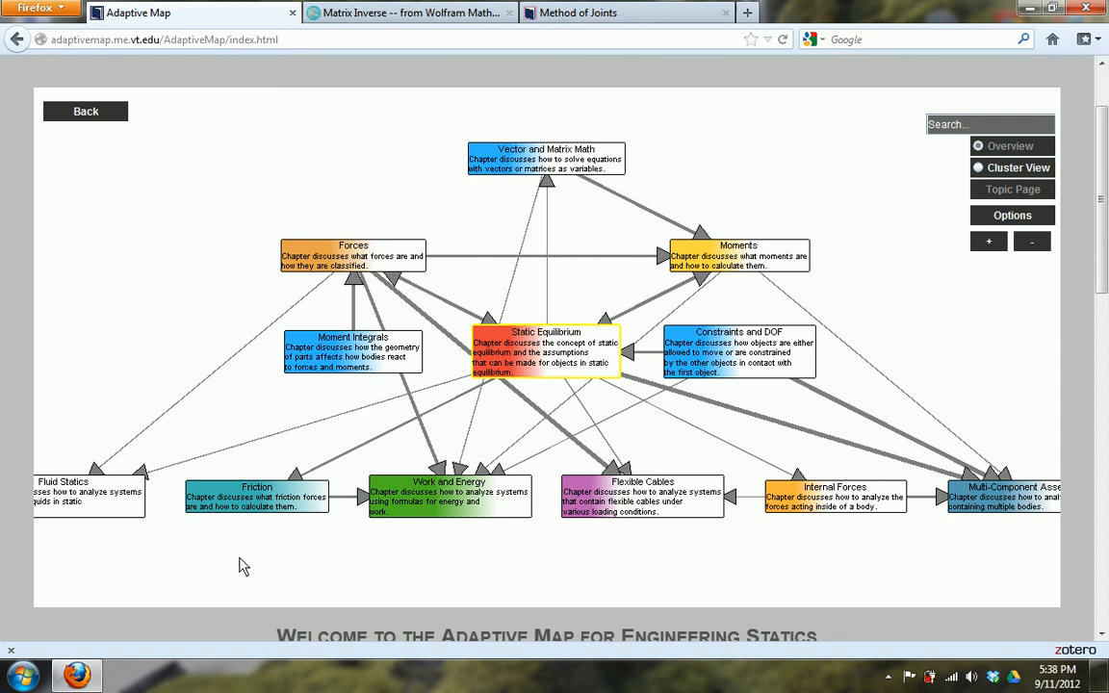
{"action": "mouse_move", "coordinate": [549, 274]}
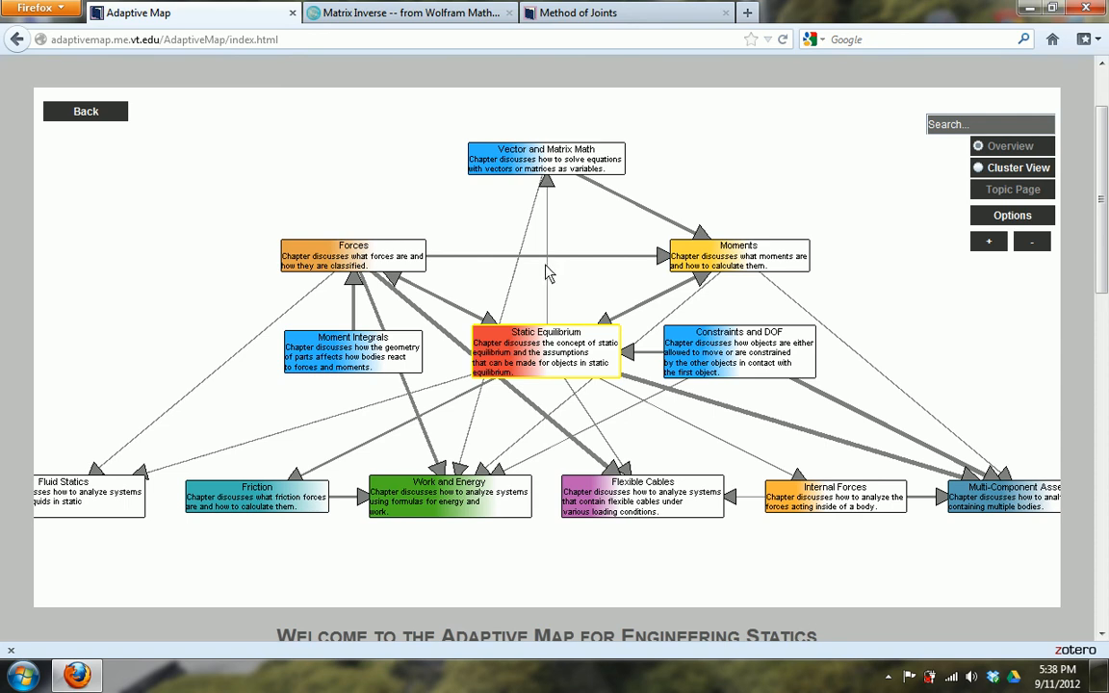
{"action": "mouse_move", "coordinate": [755, 254]}
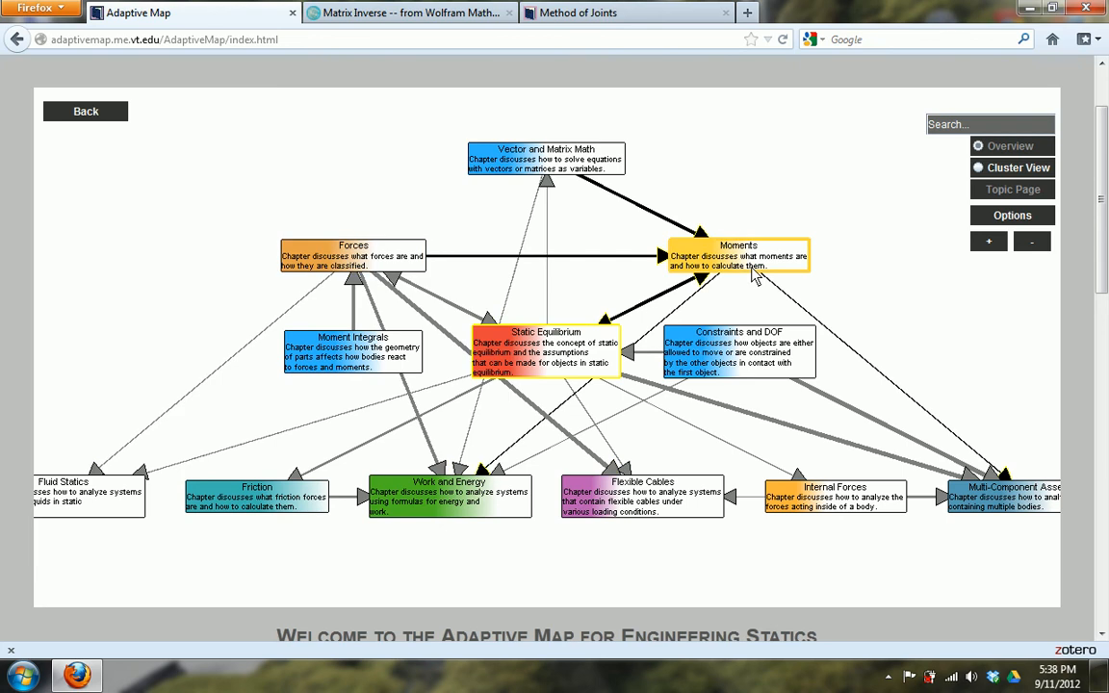
{"action": "mouse_move", "coordinate": [443, 15]}
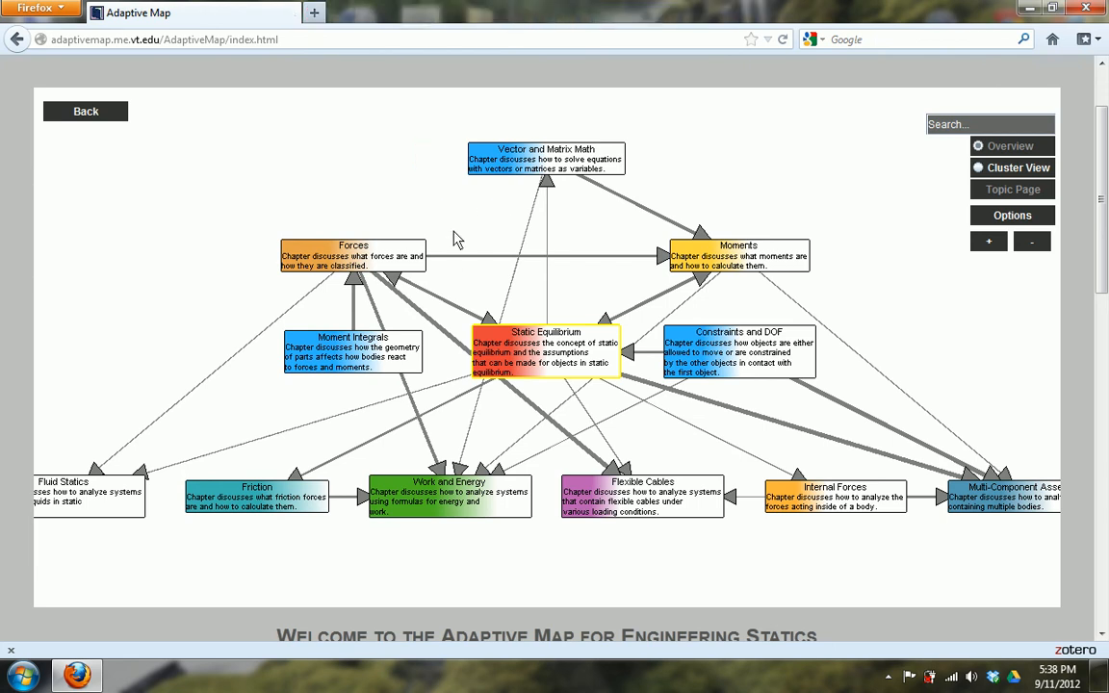
{"action": "mouse_move", "coordinate": [446, 265]}
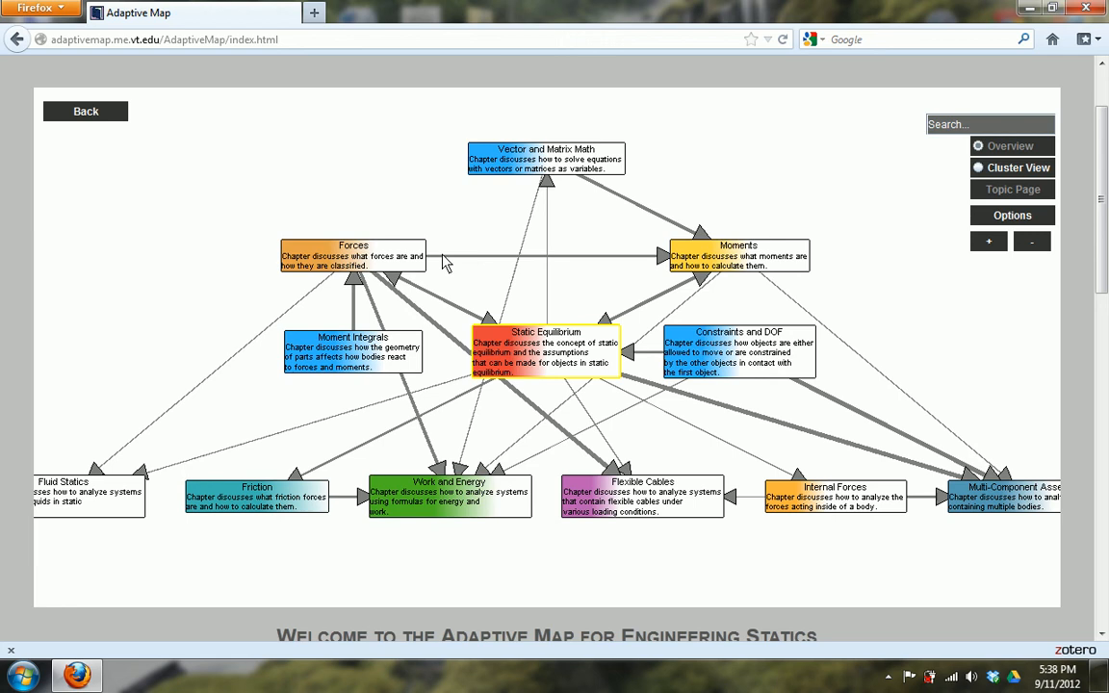
{"action": "mouse_move", "coordinate": [513, 281]}
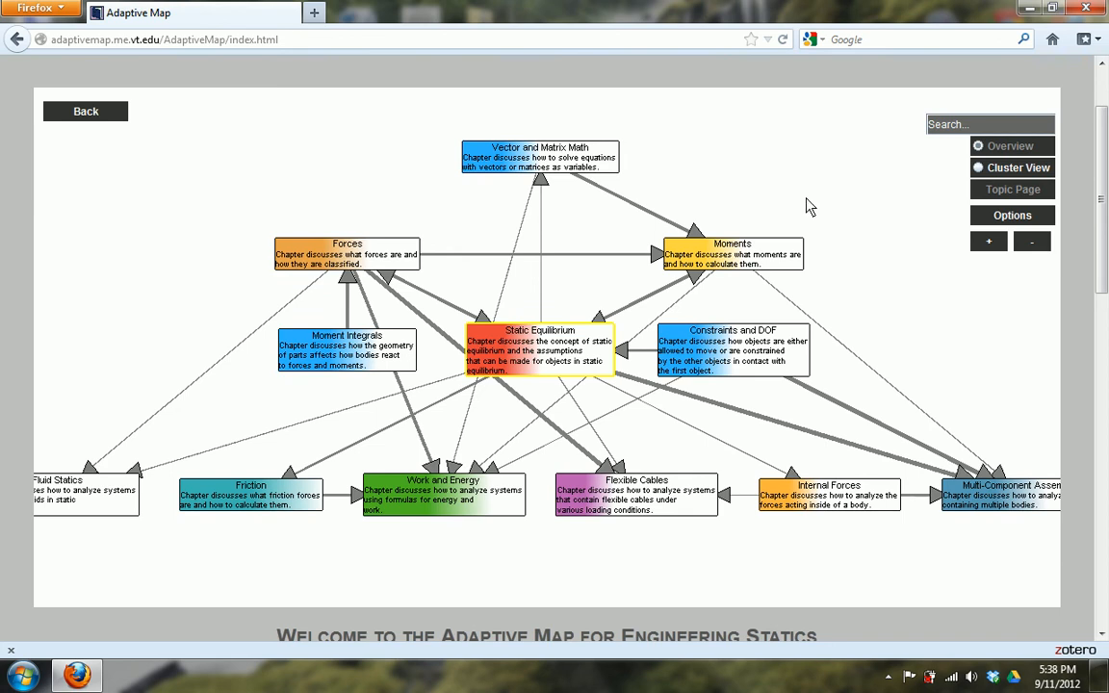
{"action": "mouse_move", "coordinate": [789, 176]}
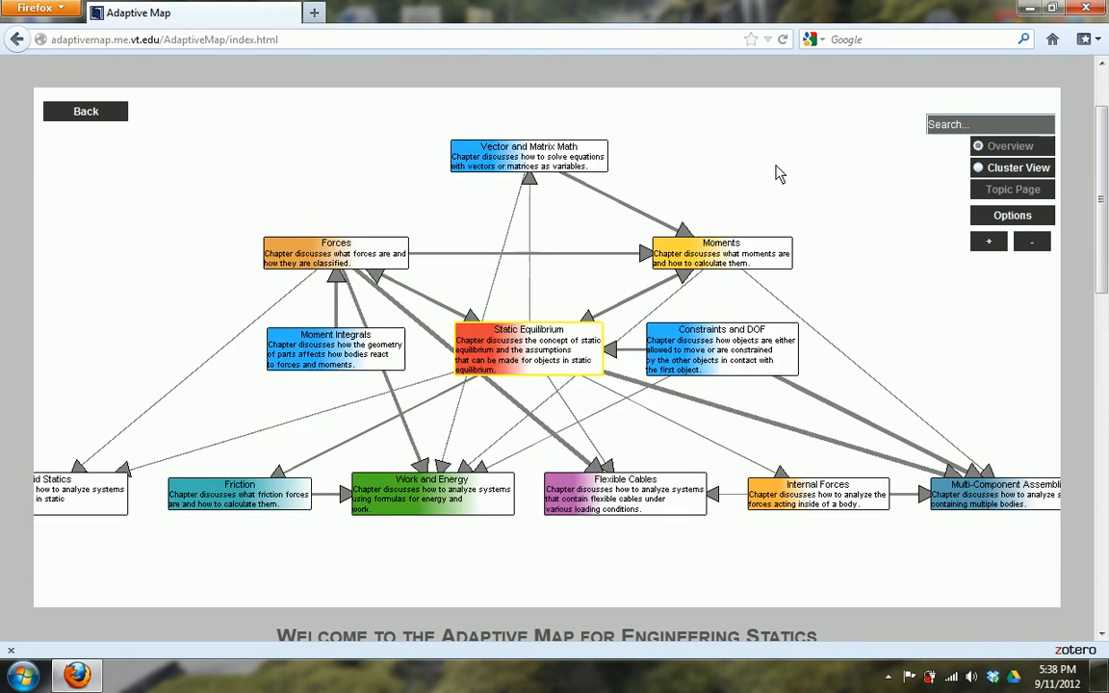
{"action": "mouse_move", "coordinate": [786, 185]}
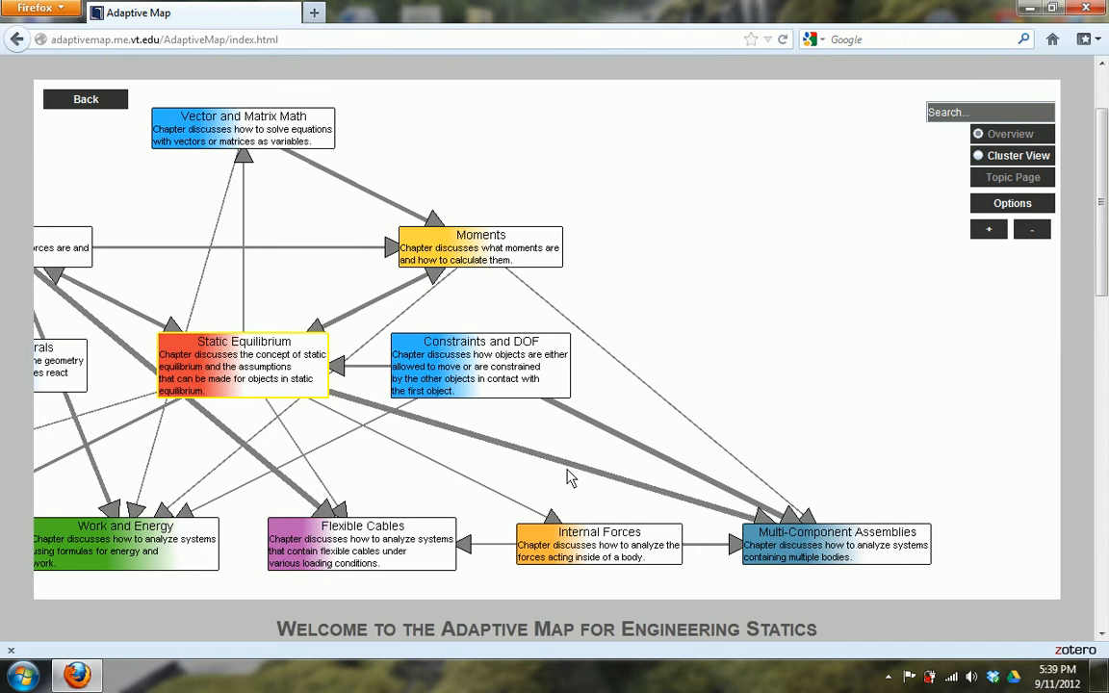
Step: Highlight the links of Static Equilibrium, Vector and Matrix Math and Work and Energy, then enter the Multi-Component Assemblies cluster
{"action": "left_click", "coordinate": [243, 365]}
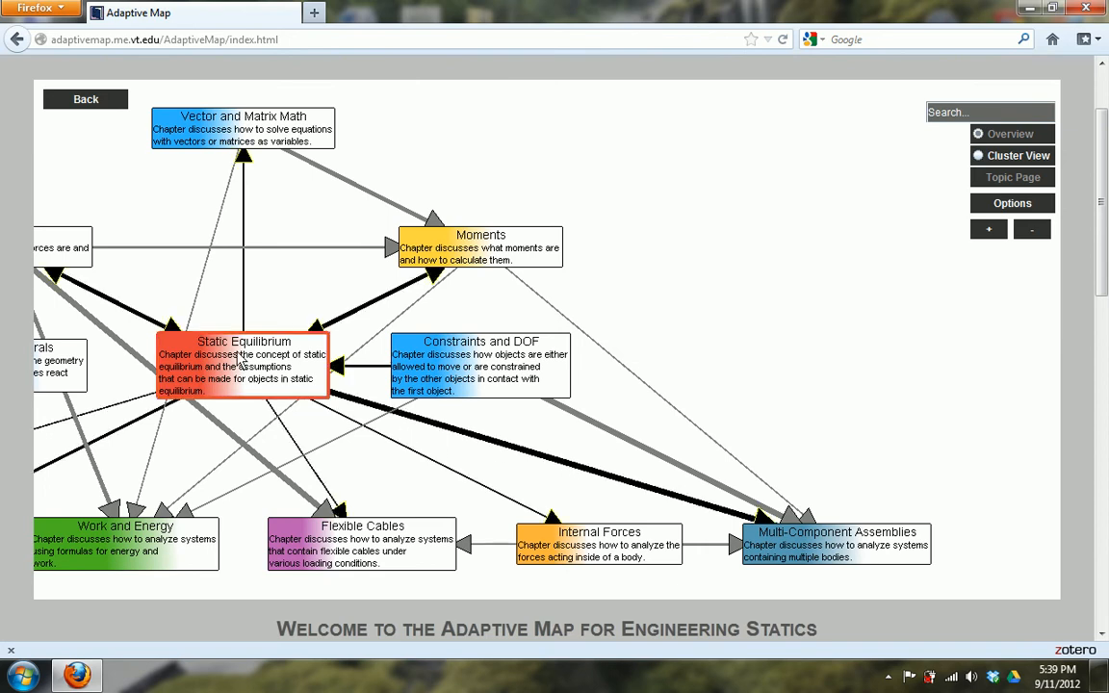
{"action": "mouse_move", "coordinate": [293, 356]}
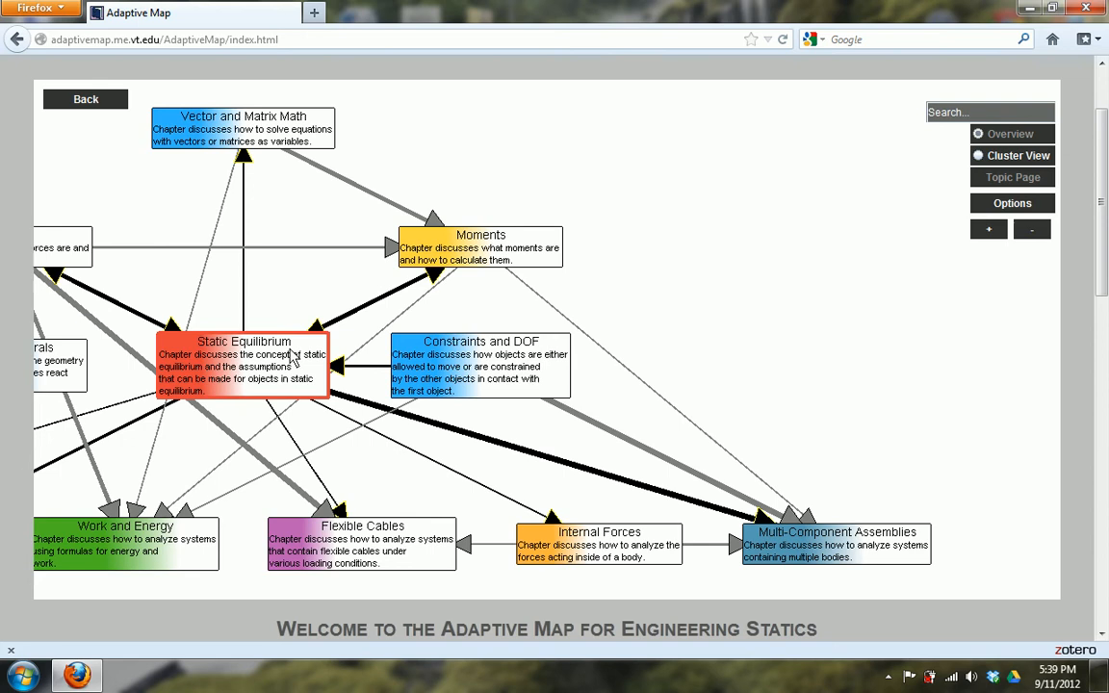
{"action": "left_click", "coordinate": [243, 127]}
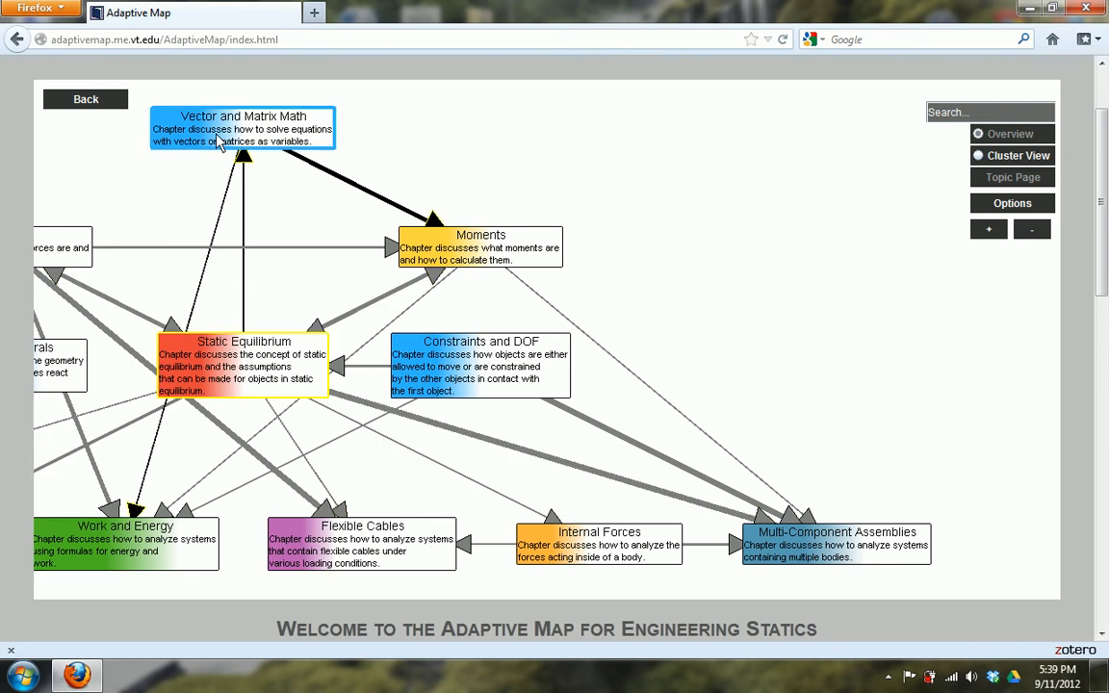
{"action": "left_click", "coordinate": [126, 543]}
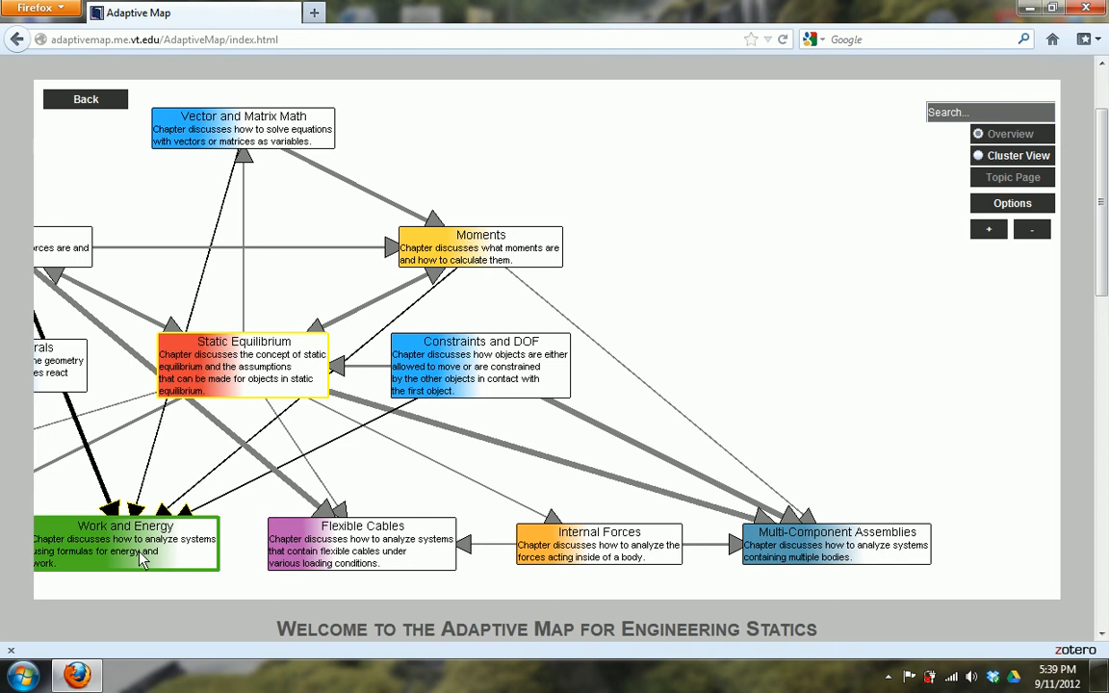
{"action": "left_click", "coordinate": [243, 366]}
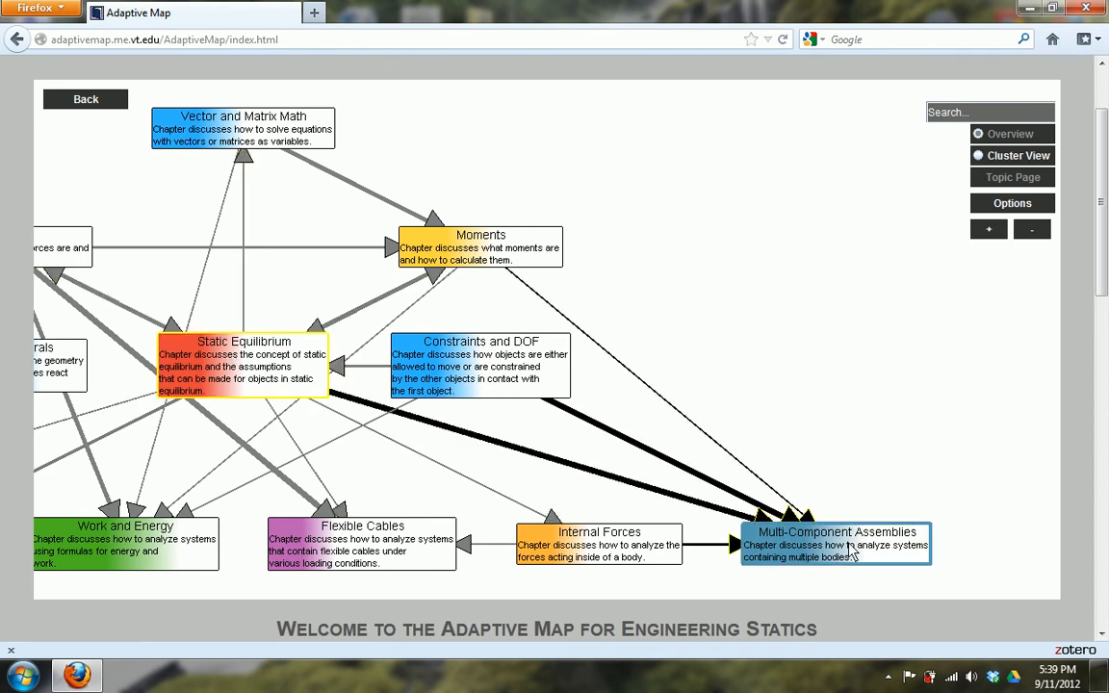
{"action": "left_click", "coordinate": [836, 543]}
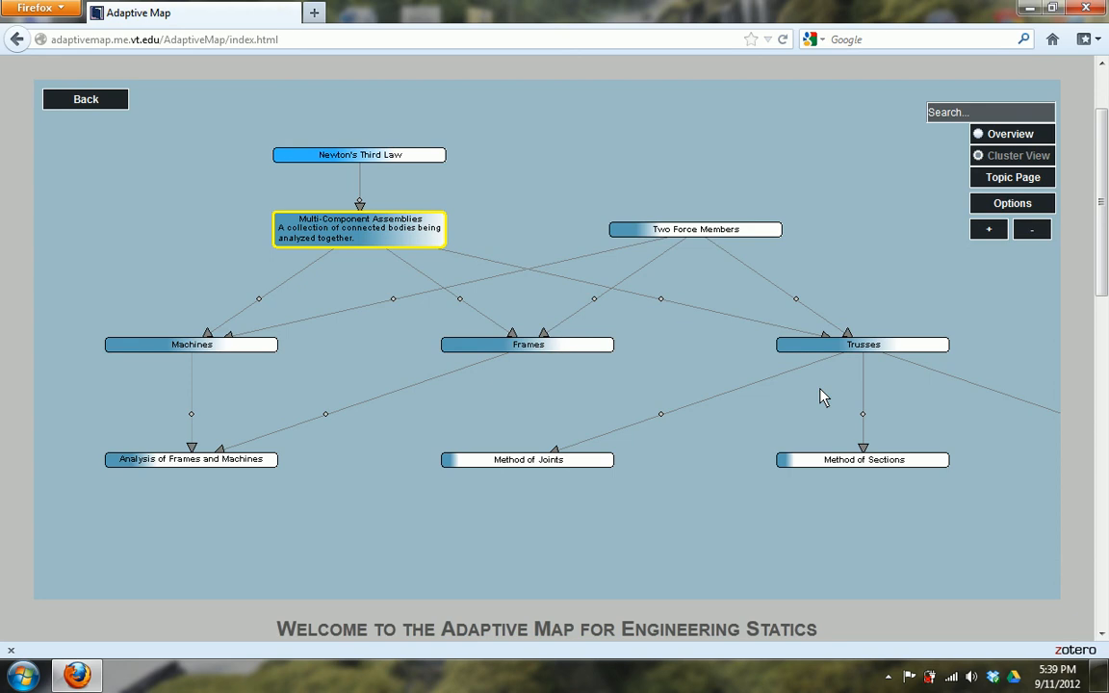
{"action": "mouse_move", "coordinate": [616, 524]}
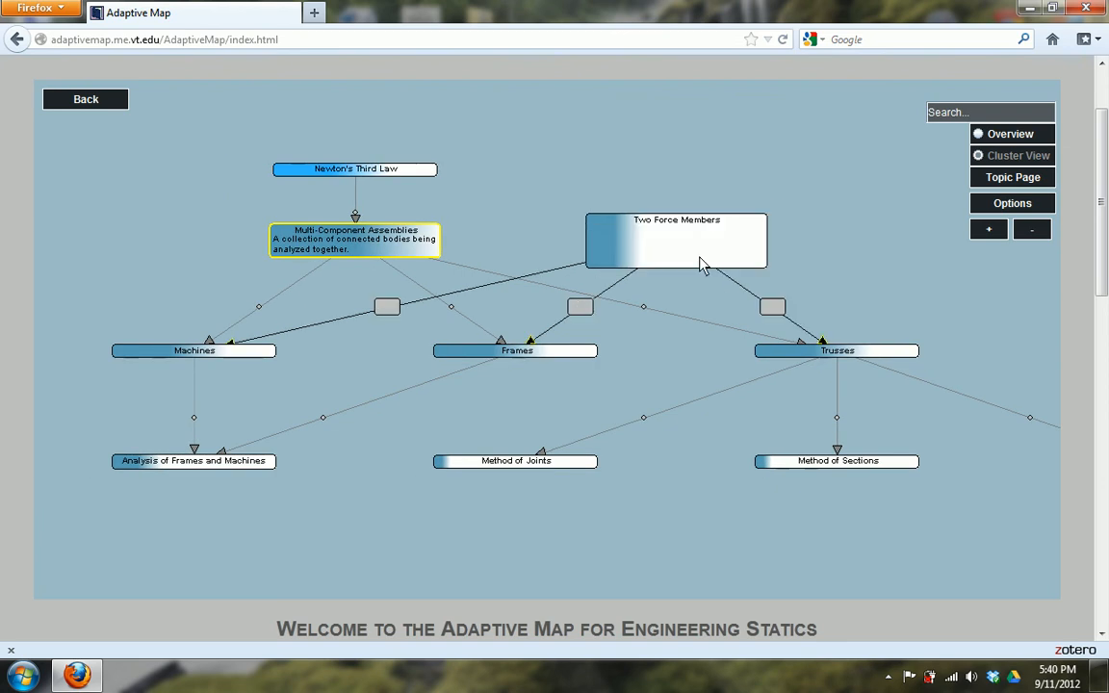
Step: Recentre the cluster on Two Force Members and open its topic page
{"action": "left_click", "coordinate": [676, 239]}
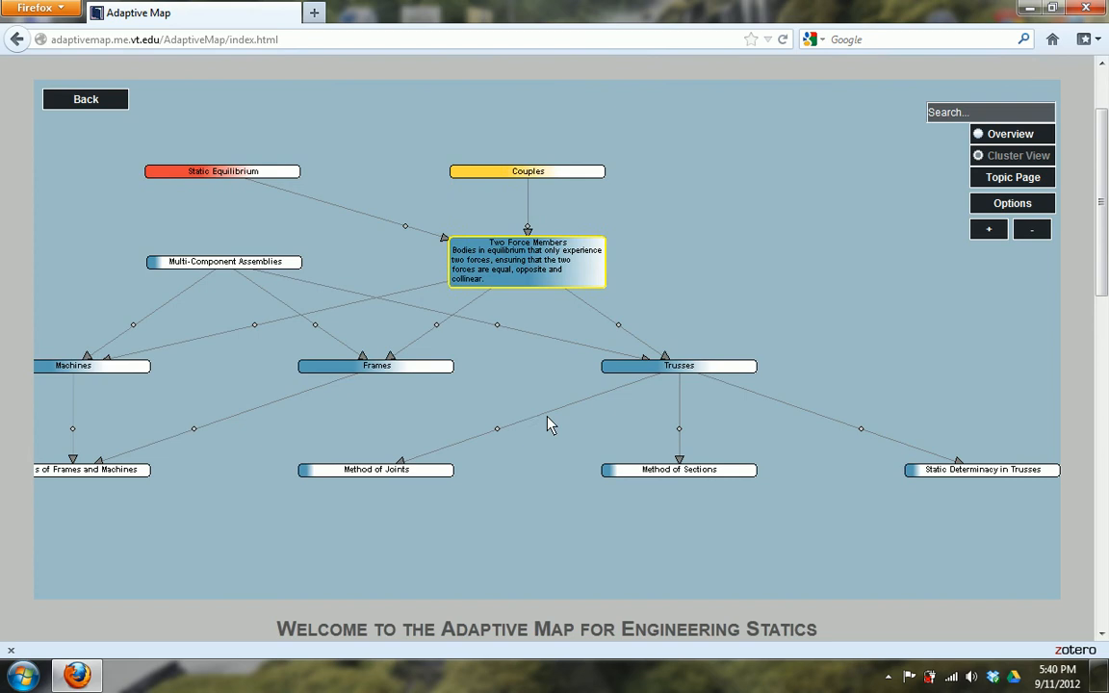
{"action": "mouse_move", "coordinate": [551, 383]}
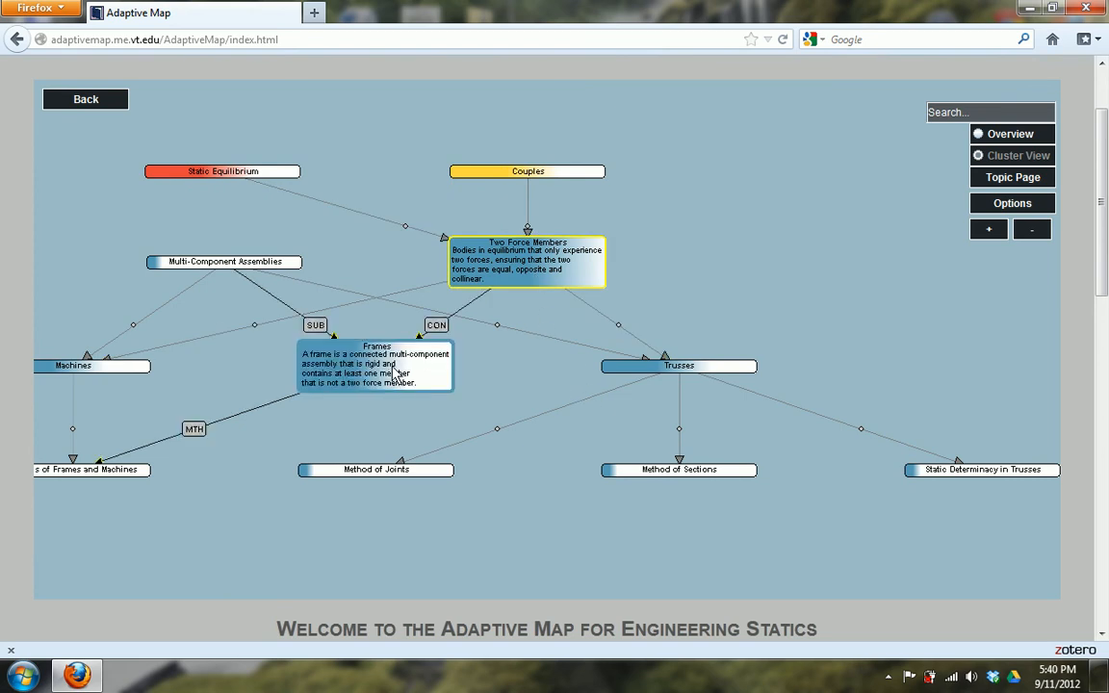
{"action": "mouse_move", "coordinate": [431, 377]}
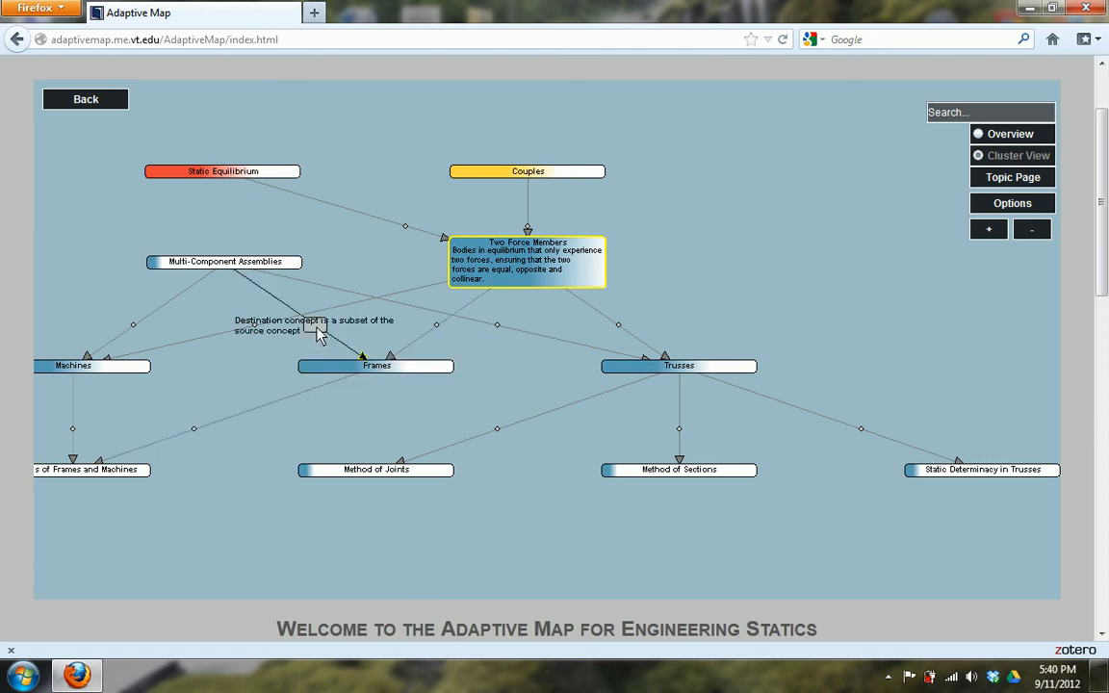
{"action": "mouse_move", "coordinate": [439, 331]}
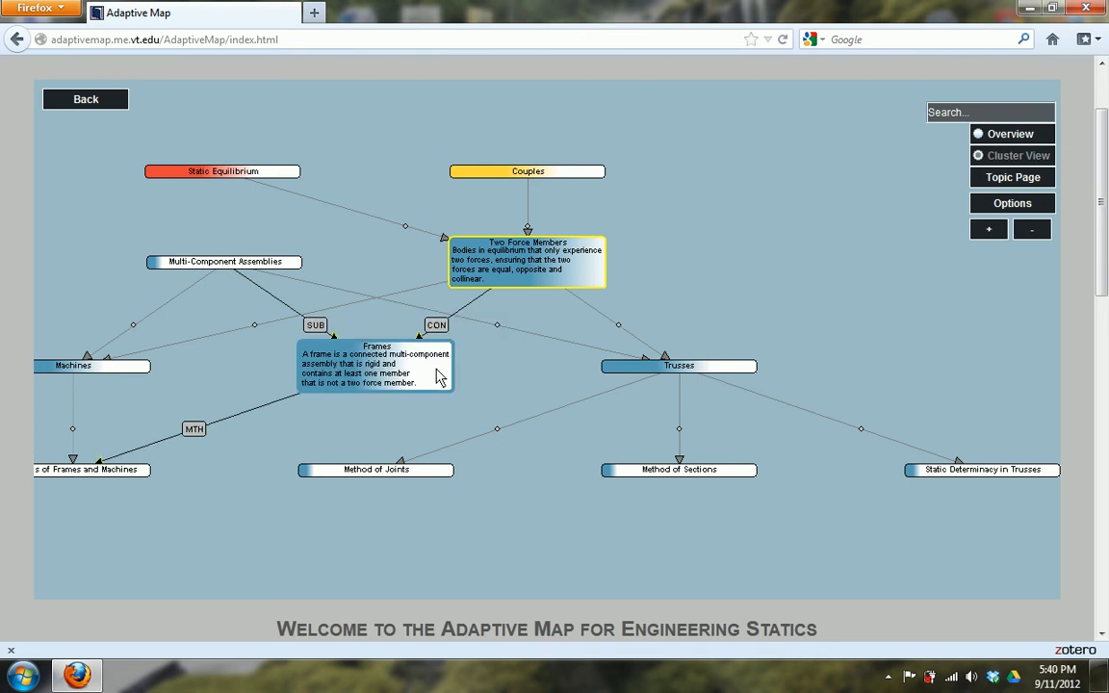
{"action": "mouse_move", "coordinate": [607, 281]}
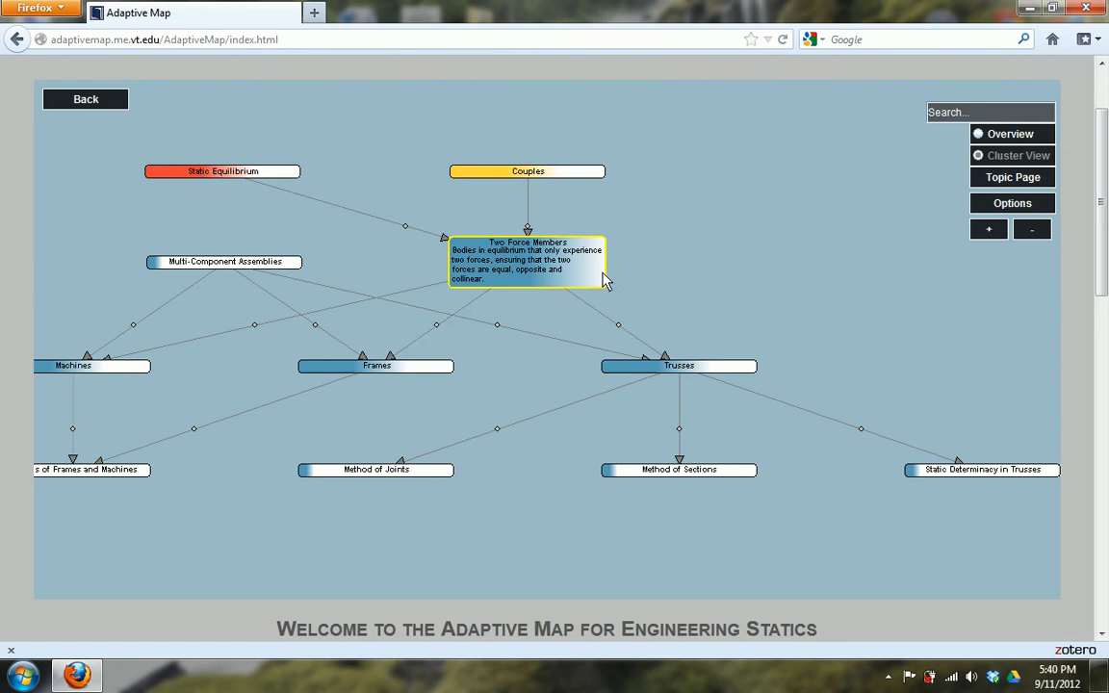
{"action": "mouse_move", "coordinate": [447, 404]}
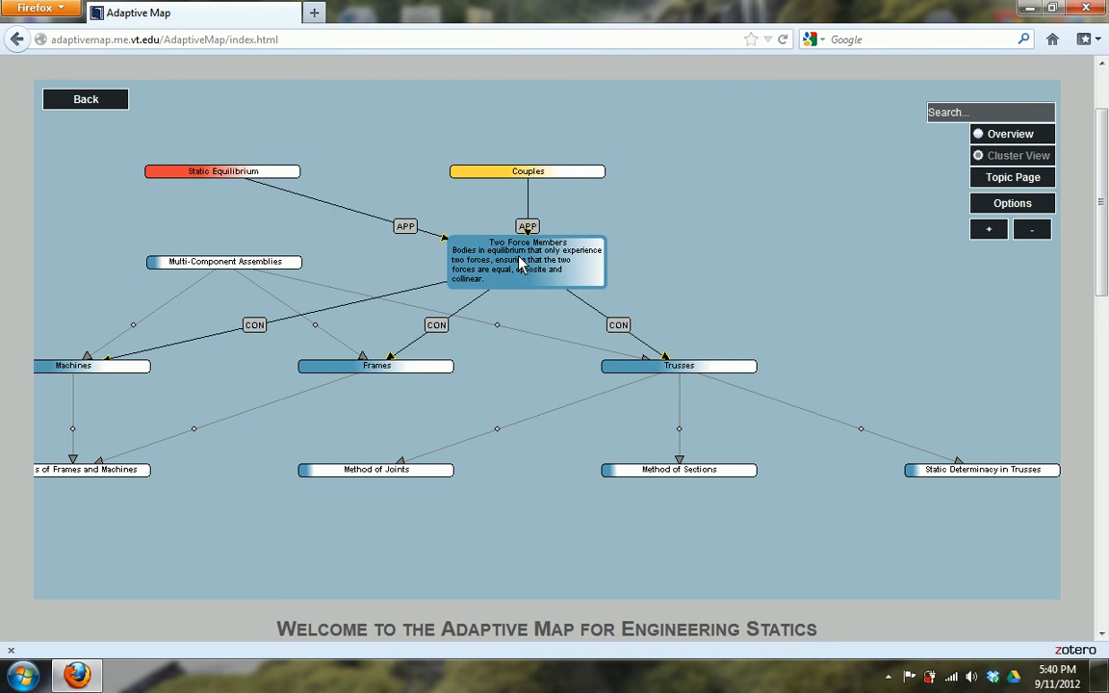
{"action": "mouse_move", "coordinate": [377, 366]}
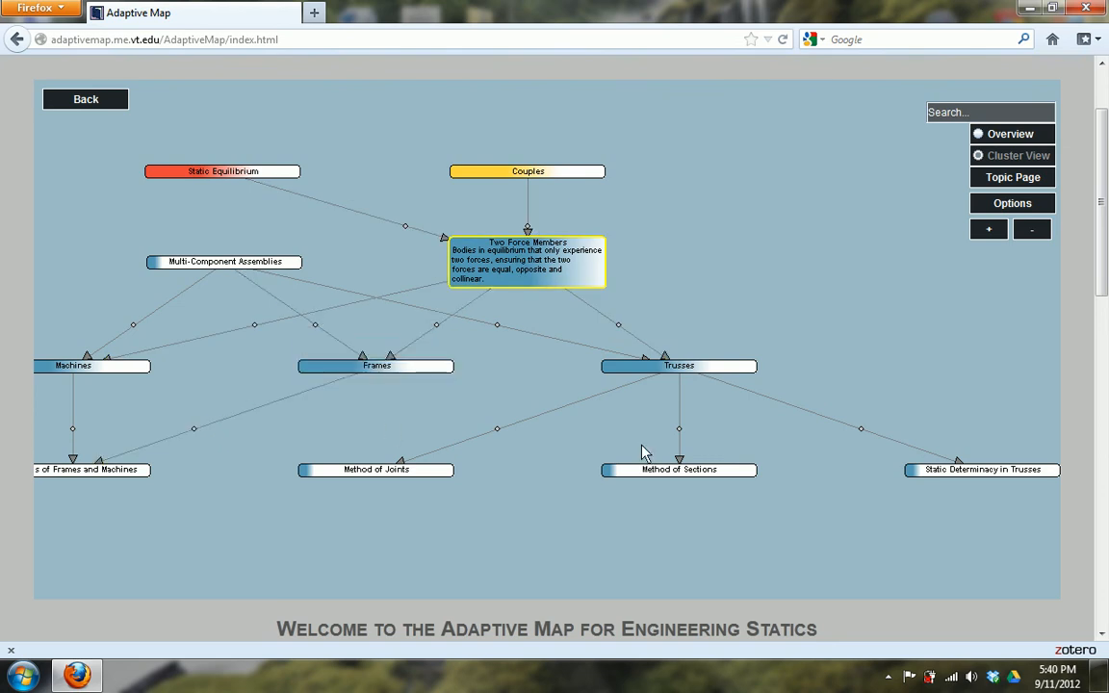
{"action": "mouse_move", "coordinate": [455, 513]}
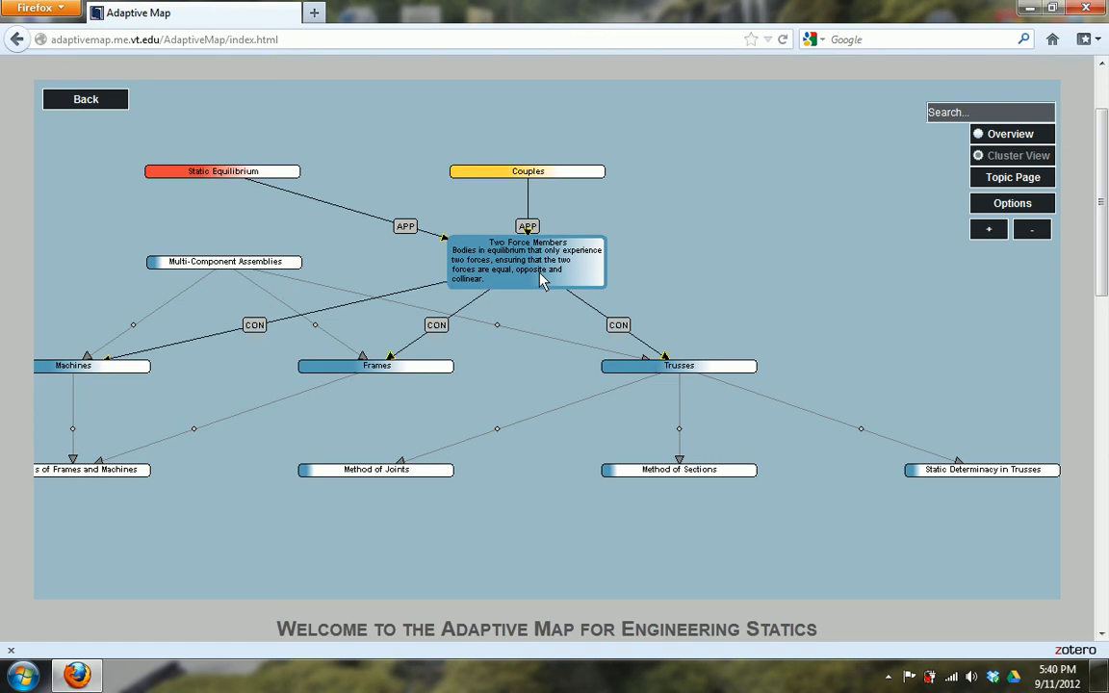
{"action": "left_click", "coordinate": [528, 260]}
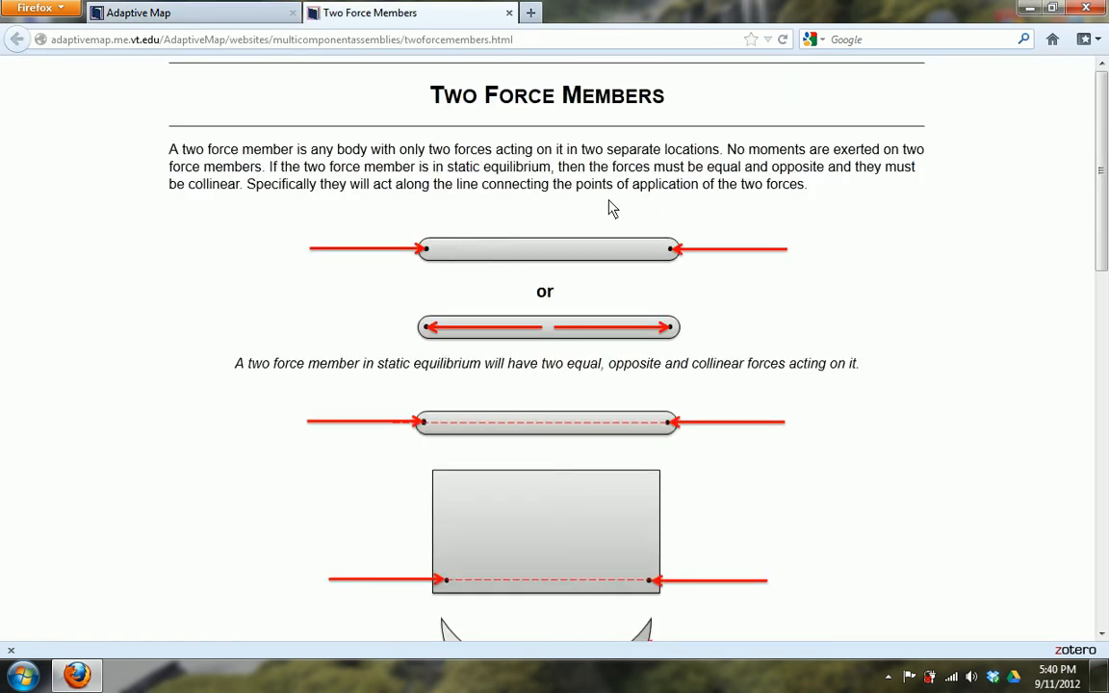
Step: Scroll the Two Force Members page down to its proof that the forces are equal, opposite and collinear
{"action": "scroll", "scroll_direction": "down", "scroll_amount": 3}
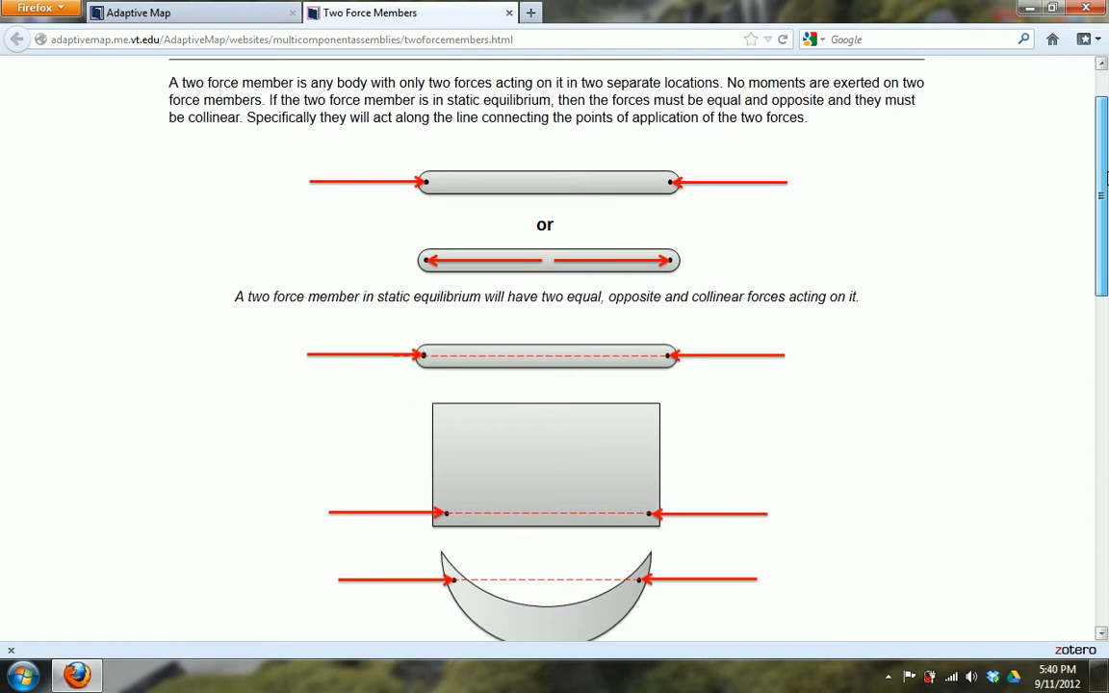
{"action": "scroll", "scroll_direction": "down", "scroll_amount": 3}
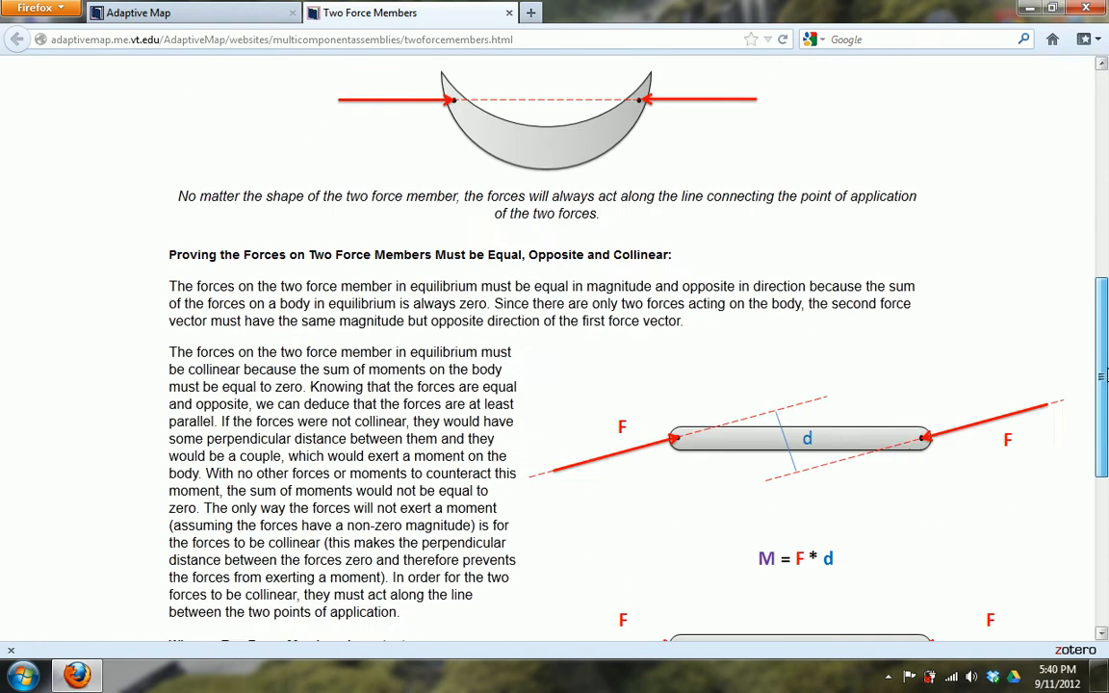
{"action": "scroll", "scroll_direction": "up", "scroll_amount": 3}
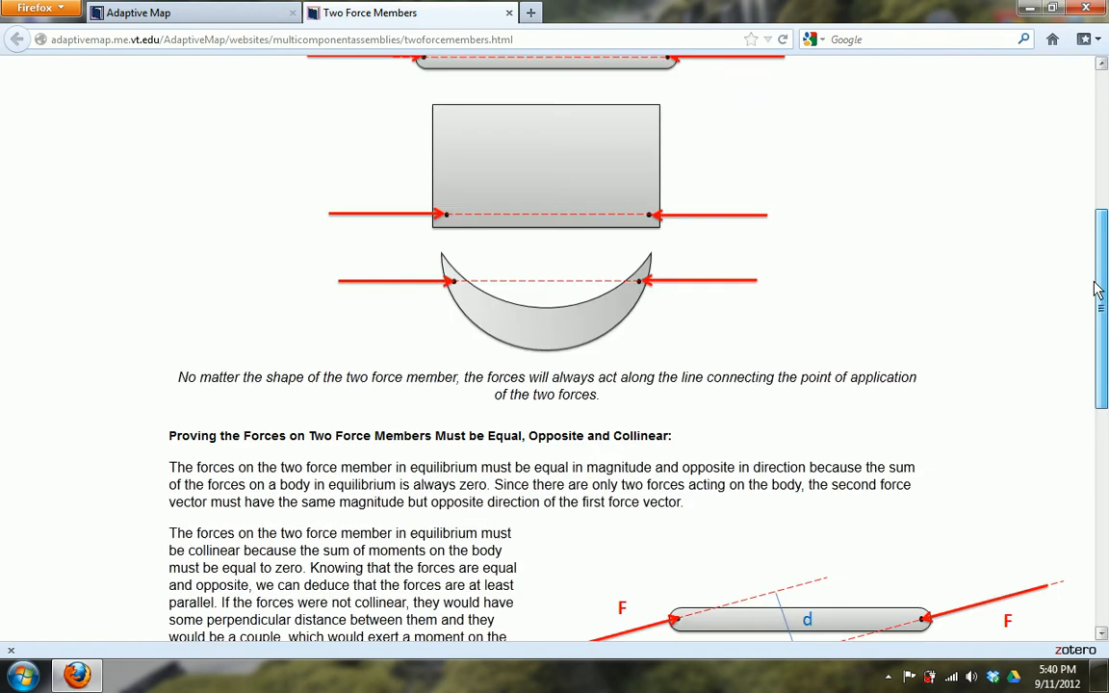
{"action": "scroll", "scroll_direction": "up", "scroll_amount": 3}
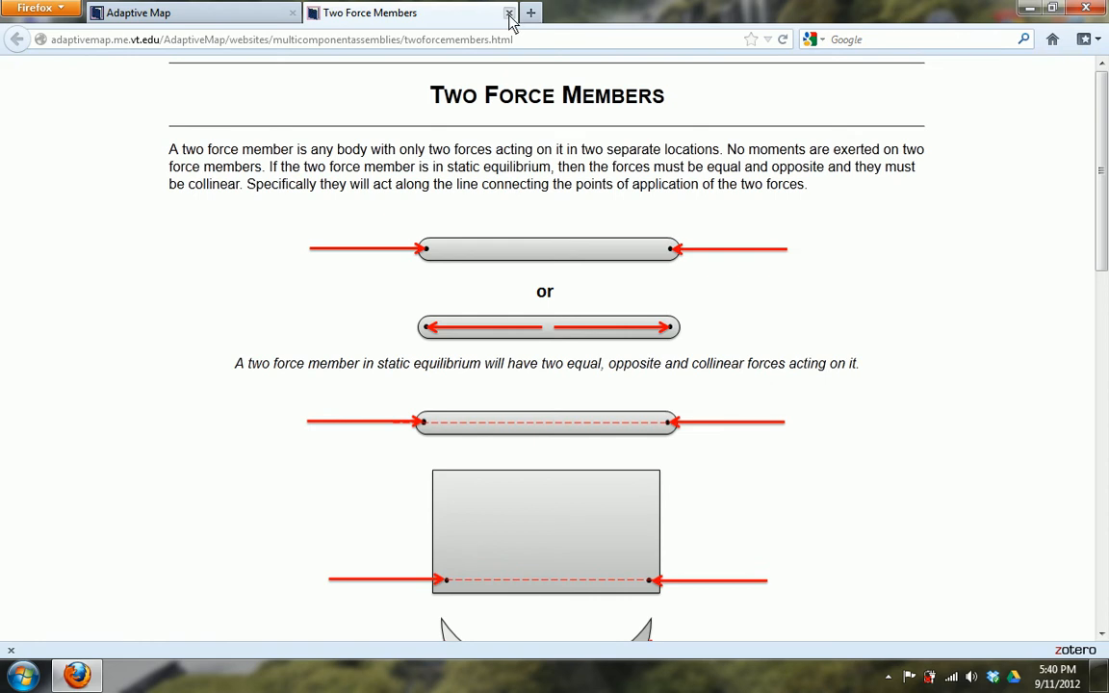
{"action": "scroll", "scroll_direction": "down", "scroll_amount": 3}
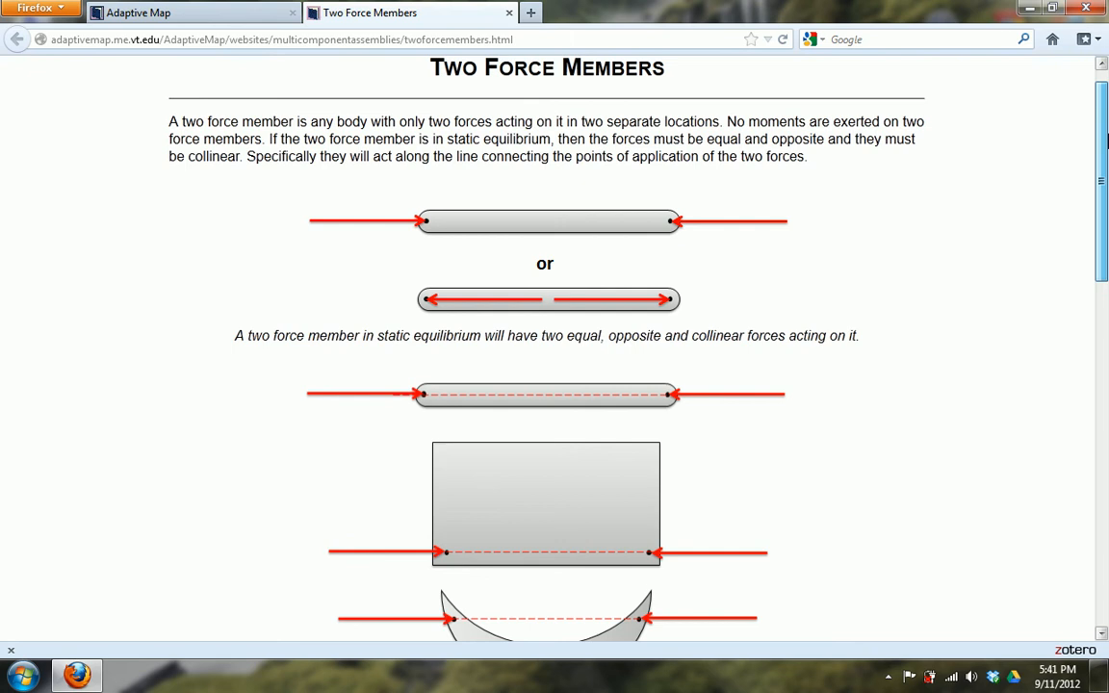
{"action": "scroll", "scroll_direction": "down", "scroll_amount": 3}
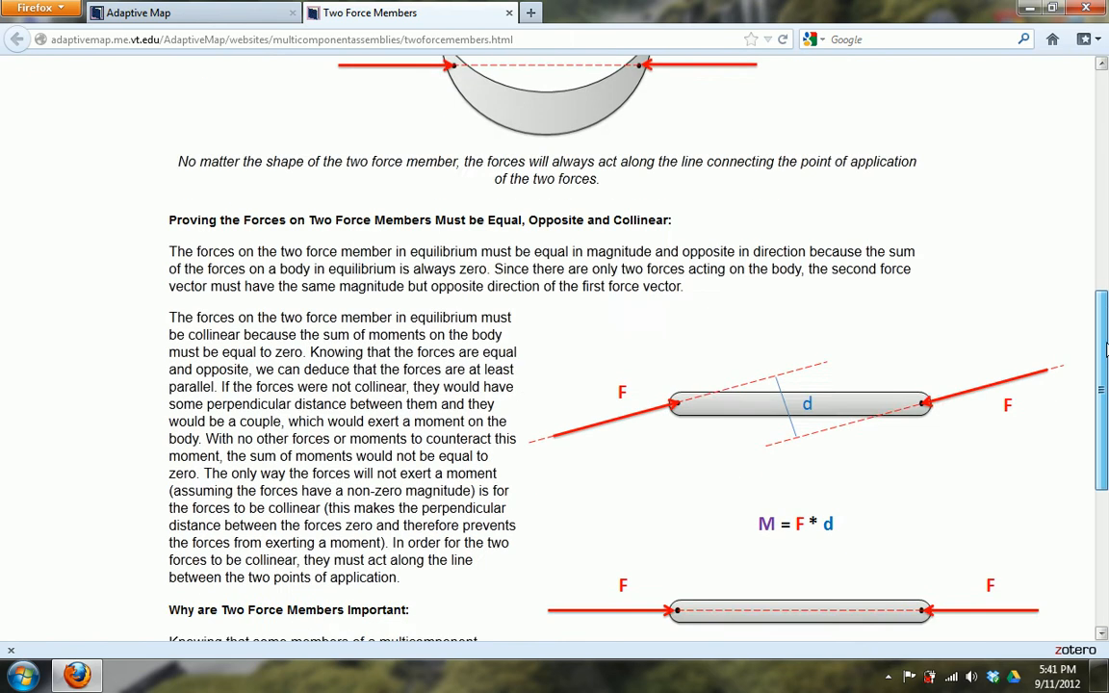
{"action": "scroll", "scroll_direction": "down", "scroll_amount": 3}
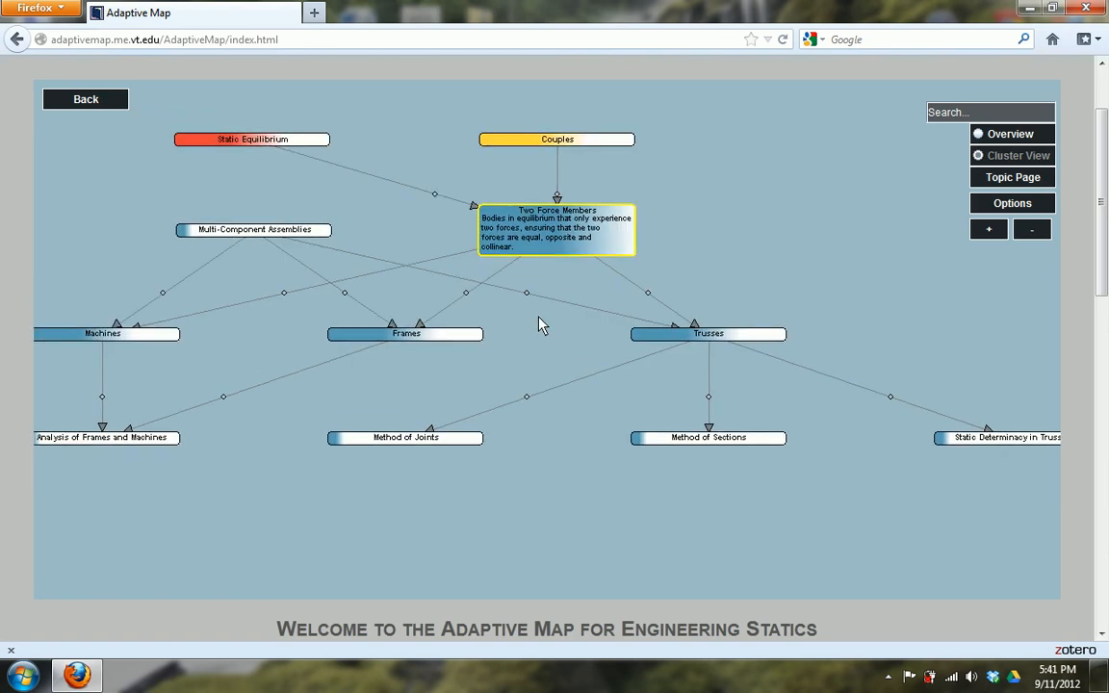
{"action": "mouse_move", "coordinate": [172, 238]}
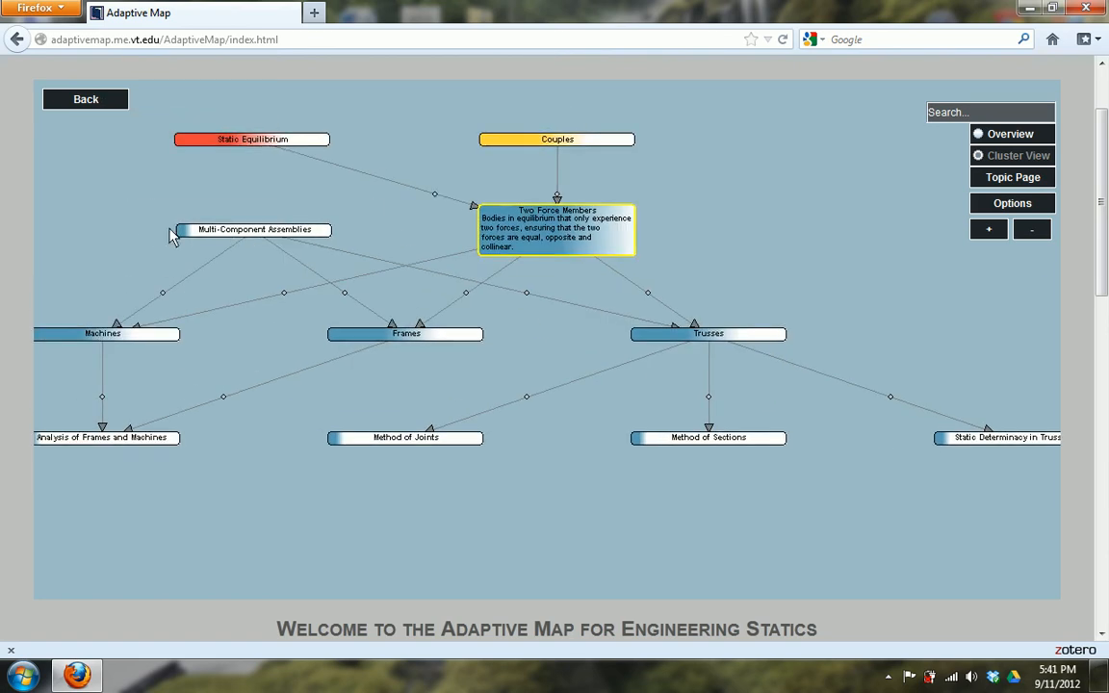
{"action": "mouse_move", "coordinate": [428, 324]}
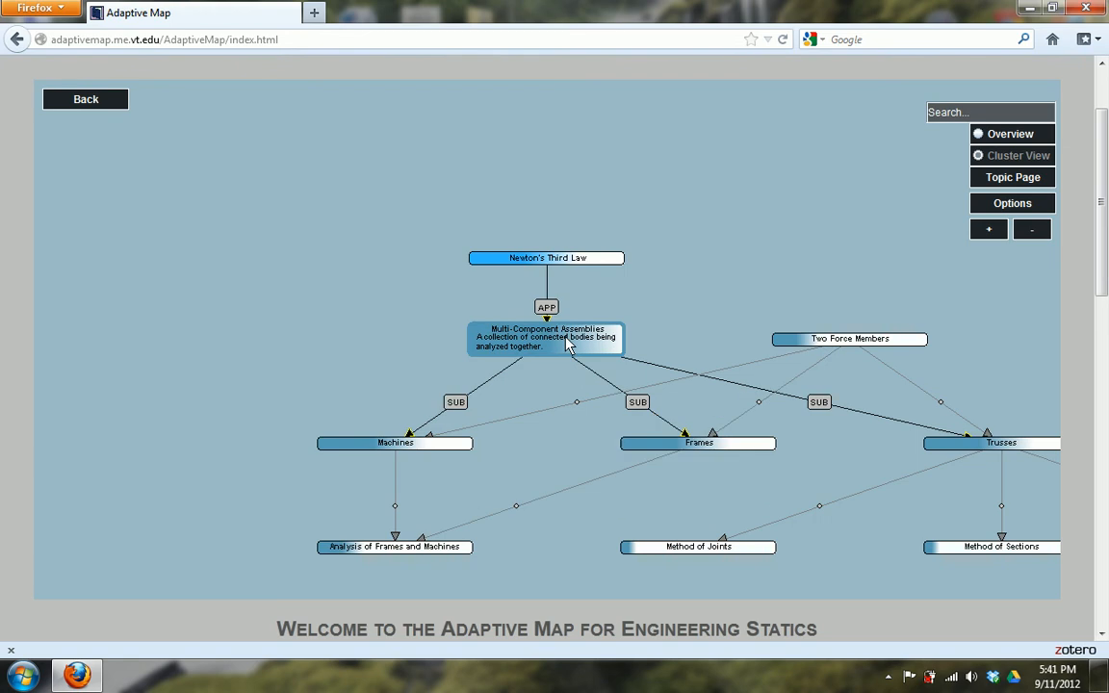
{"action": "mouse_move", "coordinate": [562, 348]}
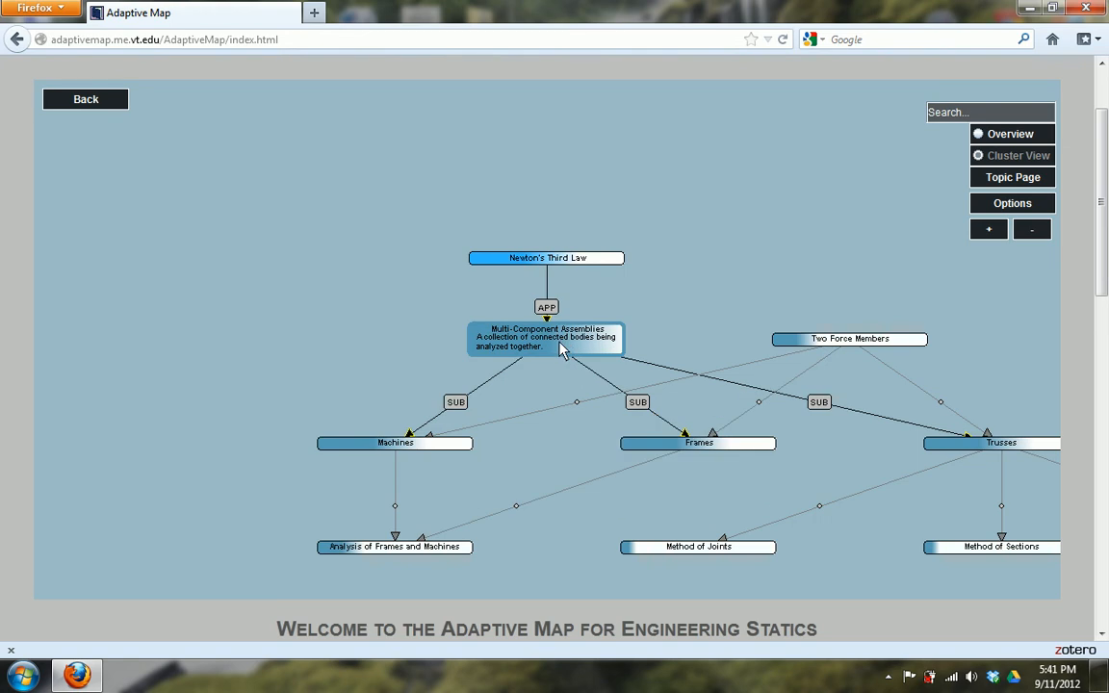
{"action": "mouse_move", "coordinate": [556, 355]}
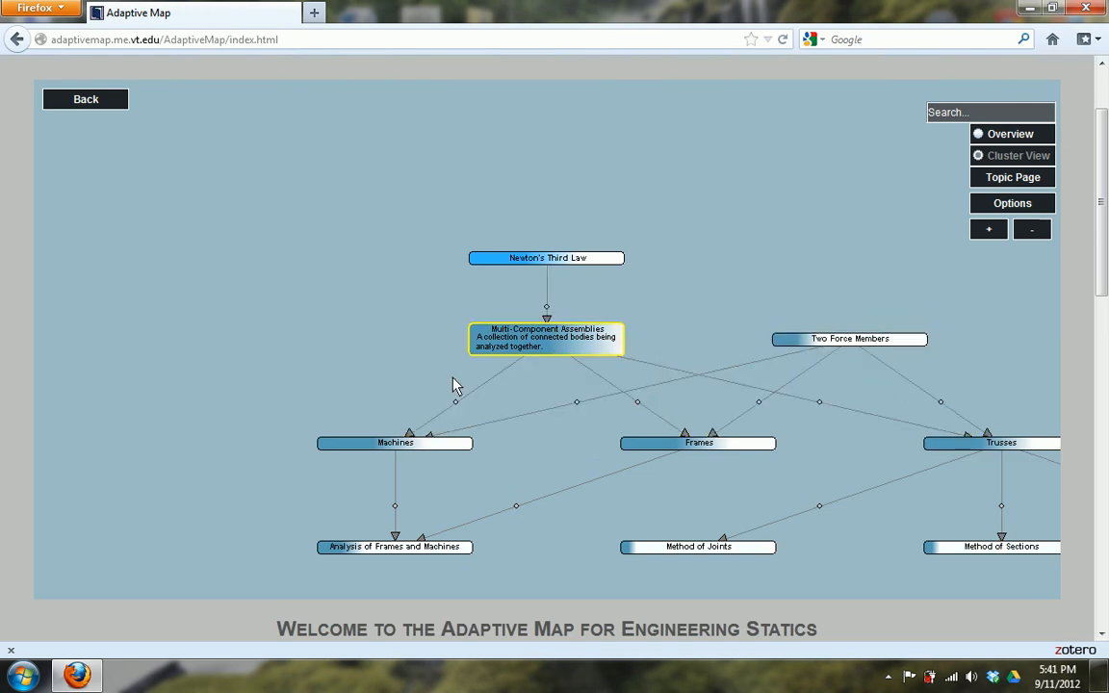
{"action": "mouse_move", "coordinate": [455, 396]}
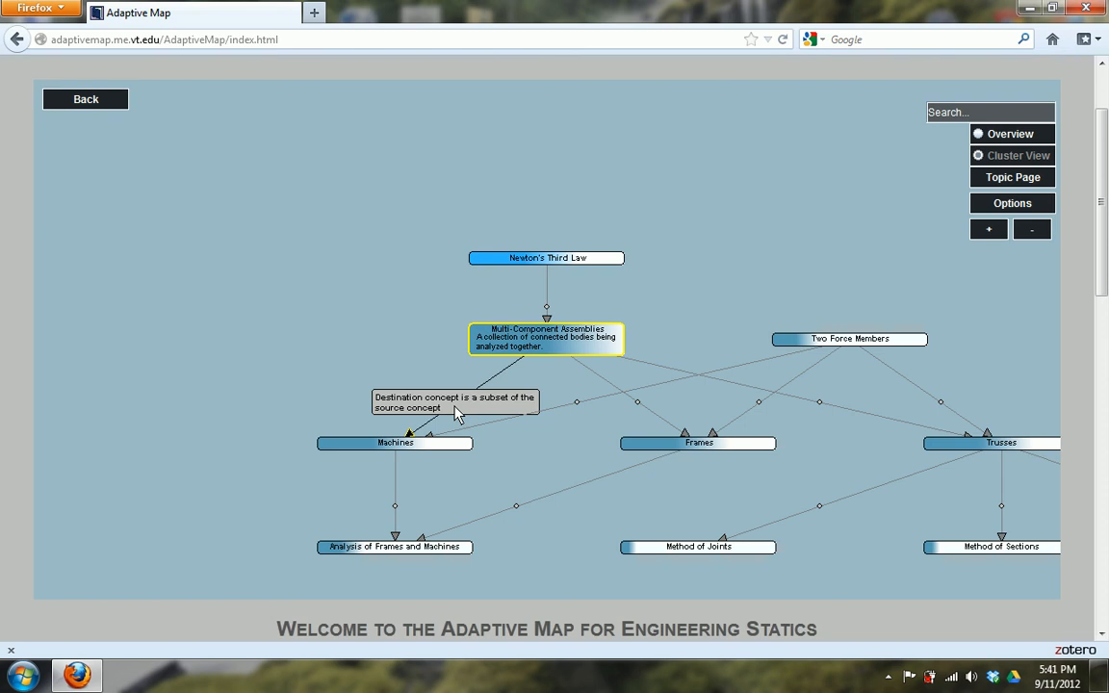
{"action": "mouse_move", "coordinate": [623, 377]}
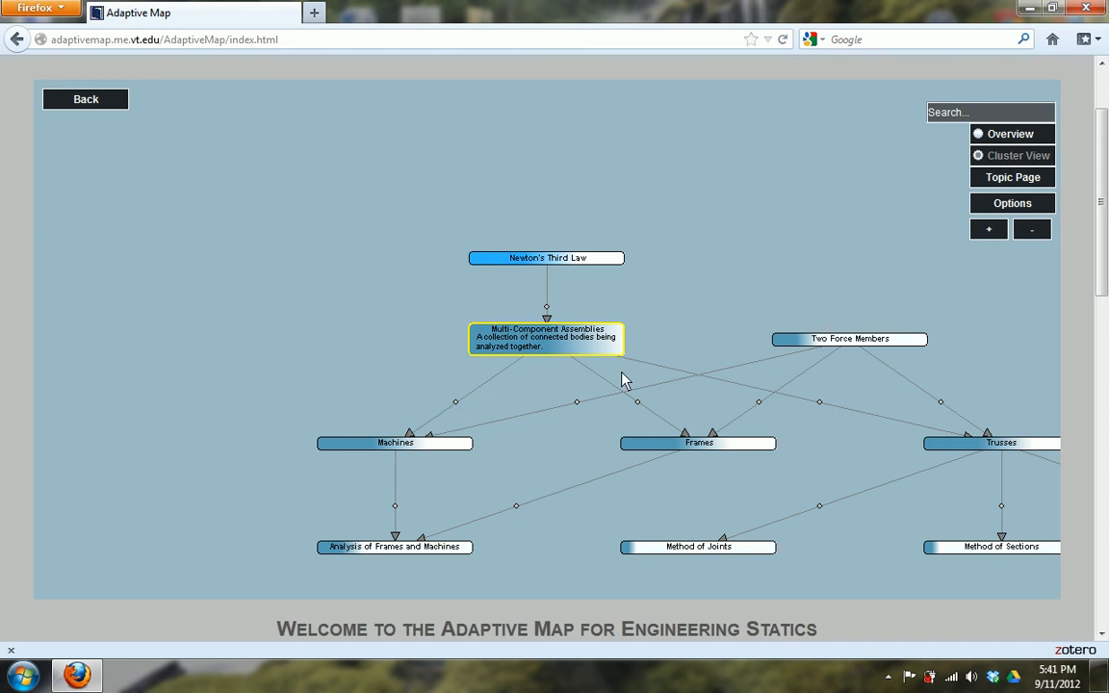
{"action": "mouse_move", "coordinate": [547, 317]}
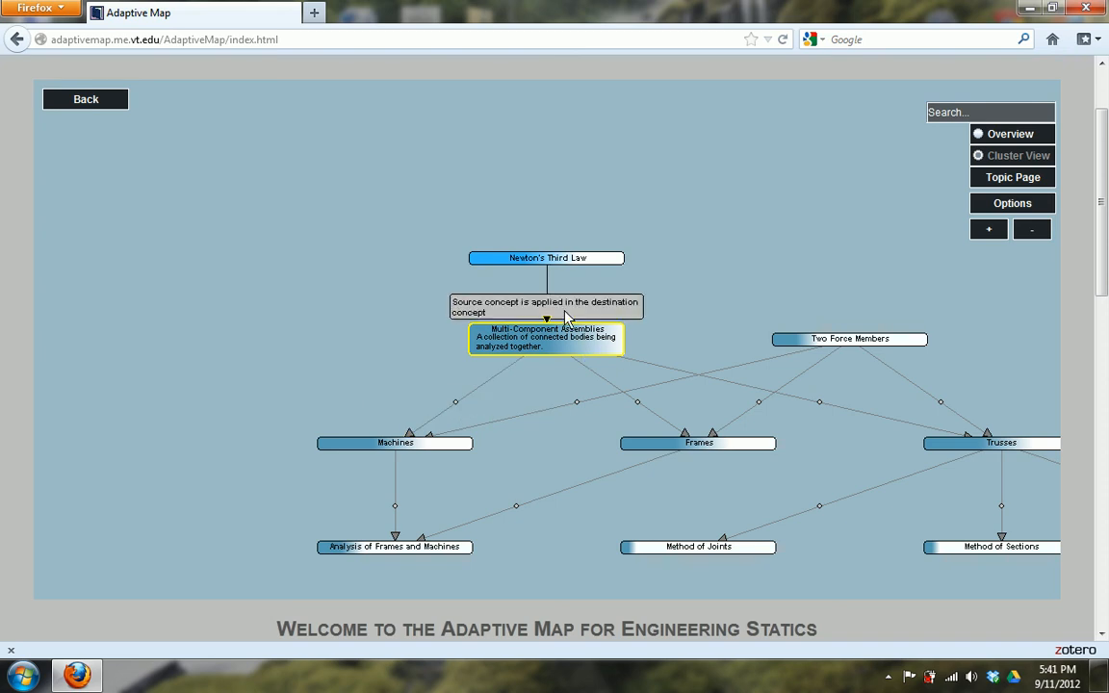
{"action": "mouse_move", "coordinate": [563, 314]}
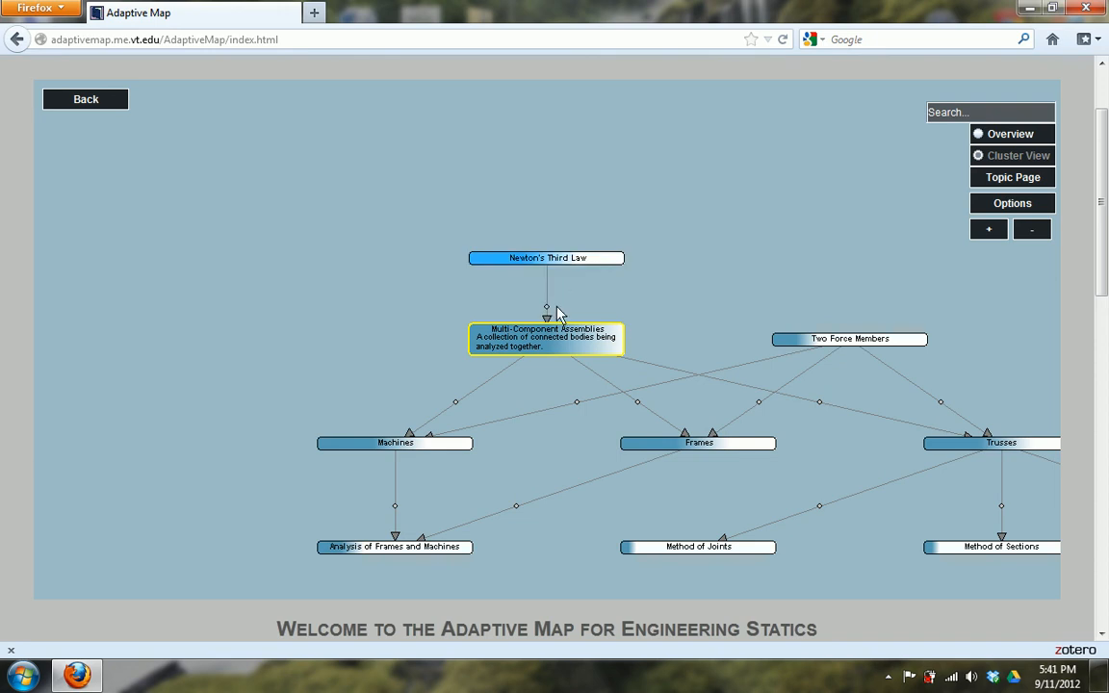
{"action": "mouse_move", "coordinate": [547, 308]}
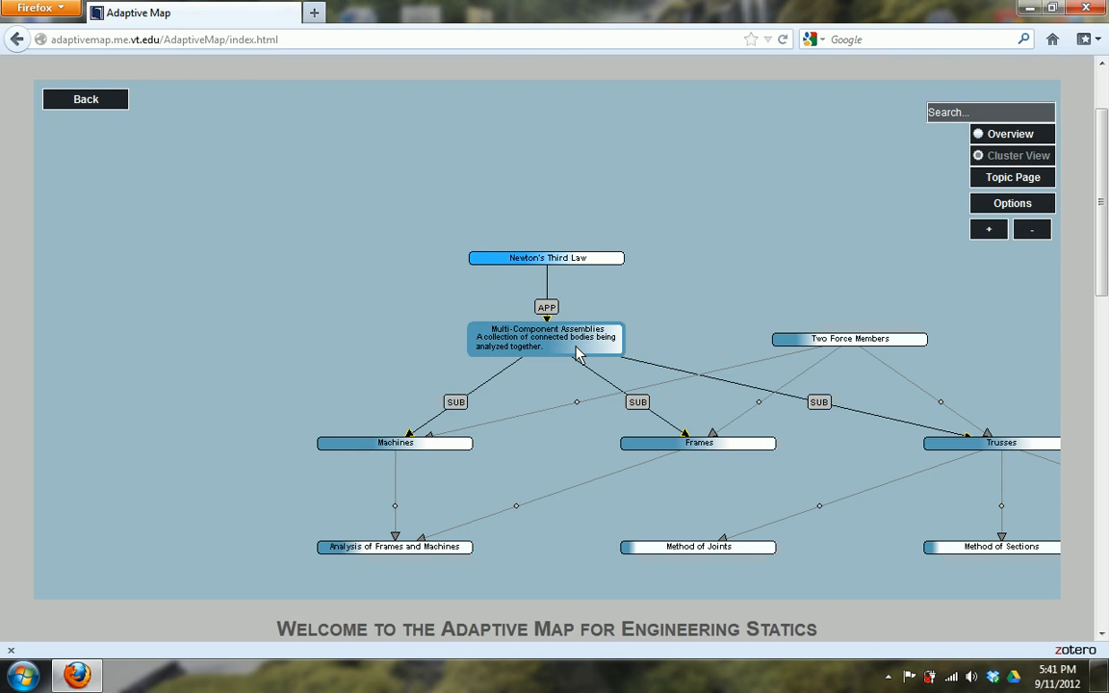
Step: Switch the concept map to the Newton's Third Law cluster with its definition and linked concepts
{"action": "left_click", "coordinate": [546, 339]}
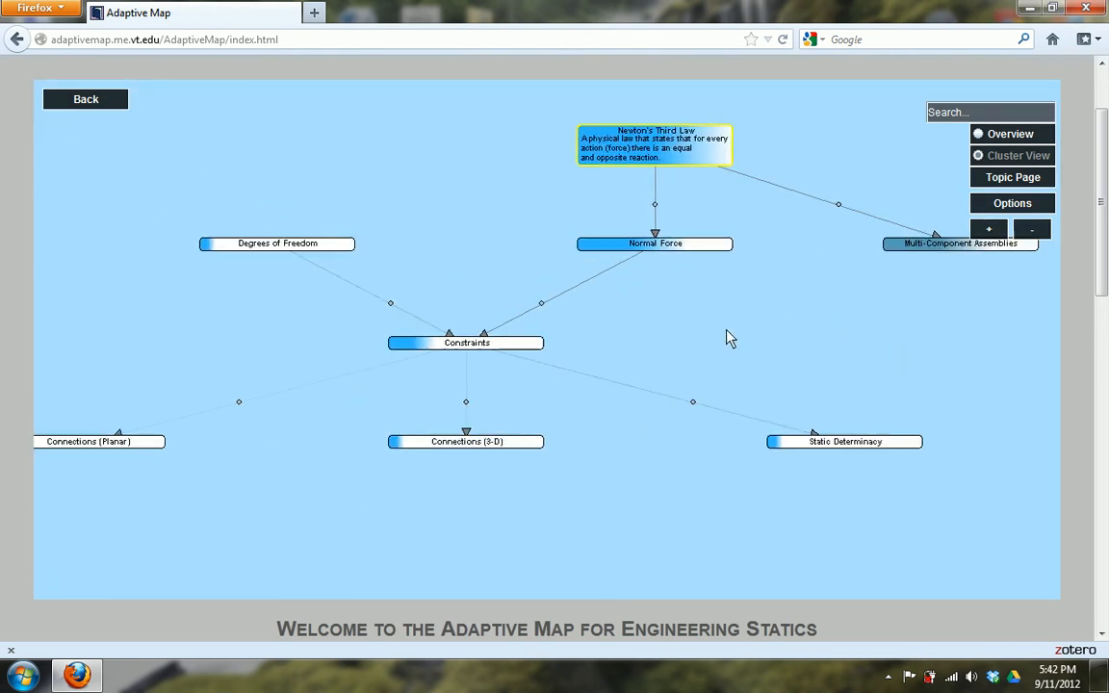
{"action": "mouse_move", "coordinate": [636, 331]}
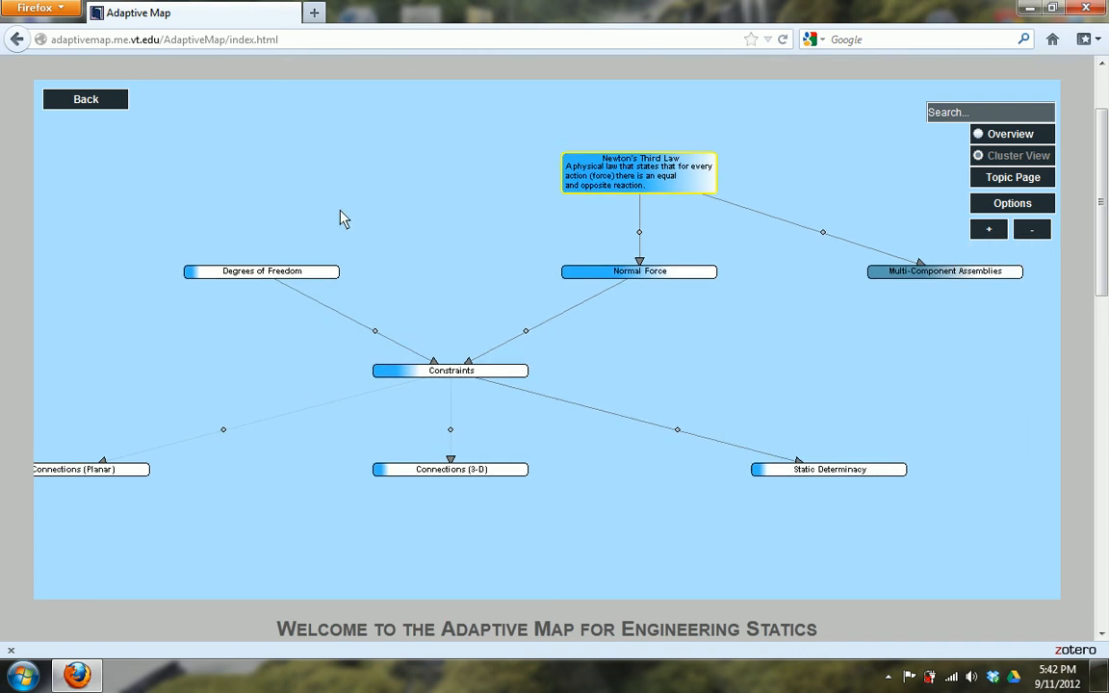
{"action": "scroll", "scroll_direction": "up", "scroll_amount": 3}
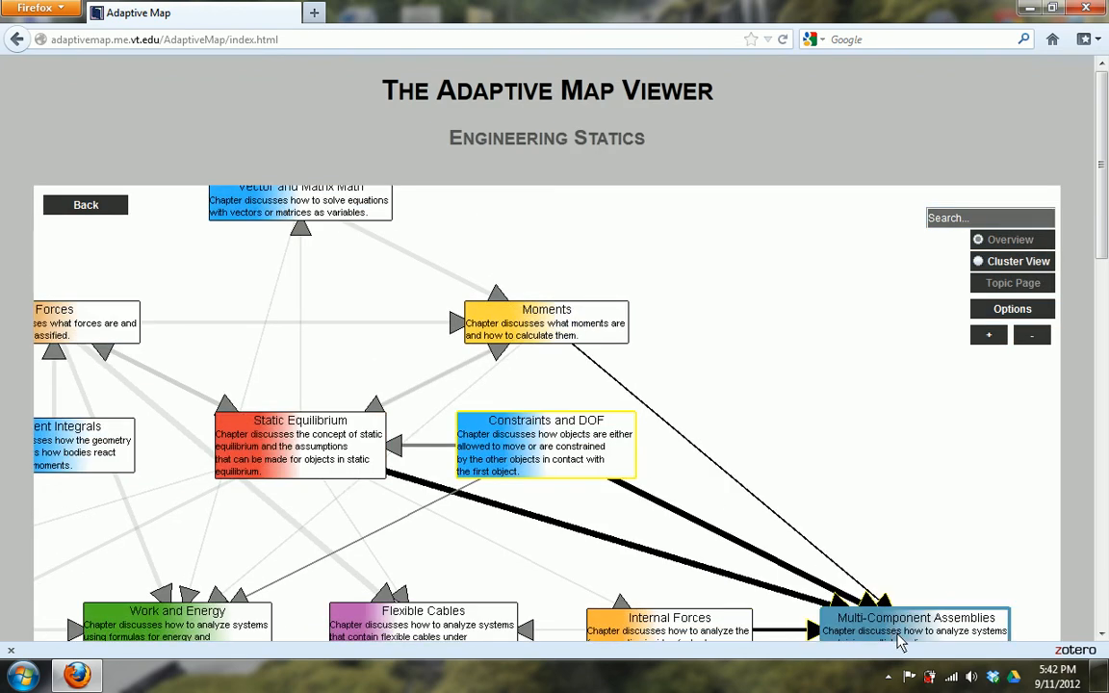
{"action": "left_click", "coordinate": [547, 445]}
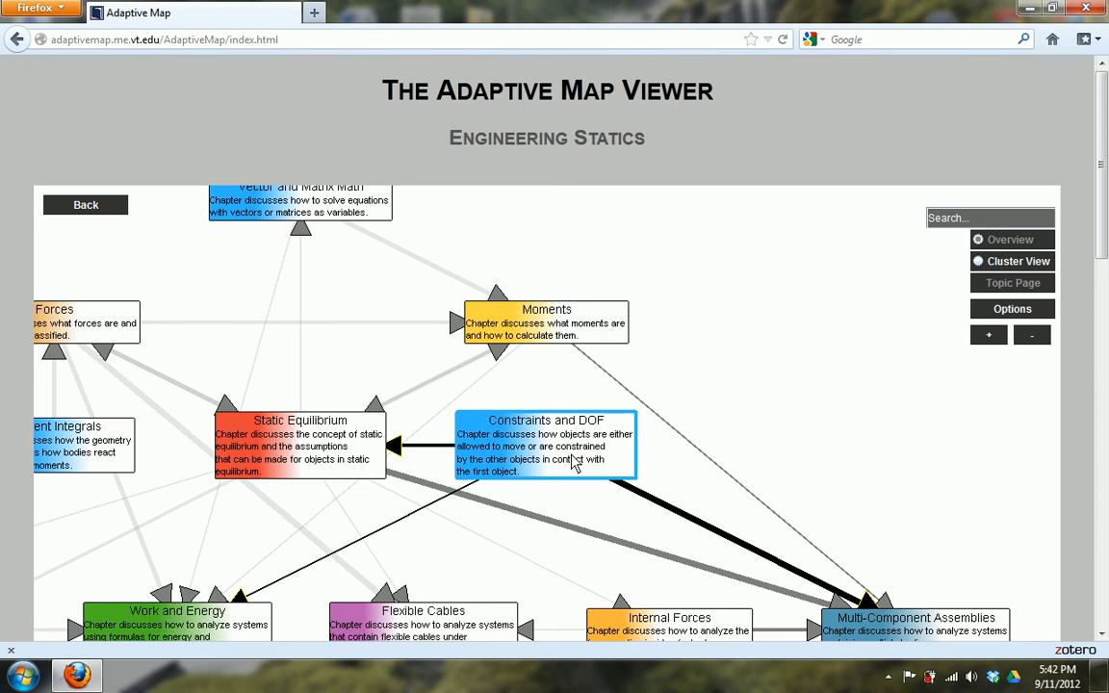
{"action": "left_click", "coordinate": [547, 445]}
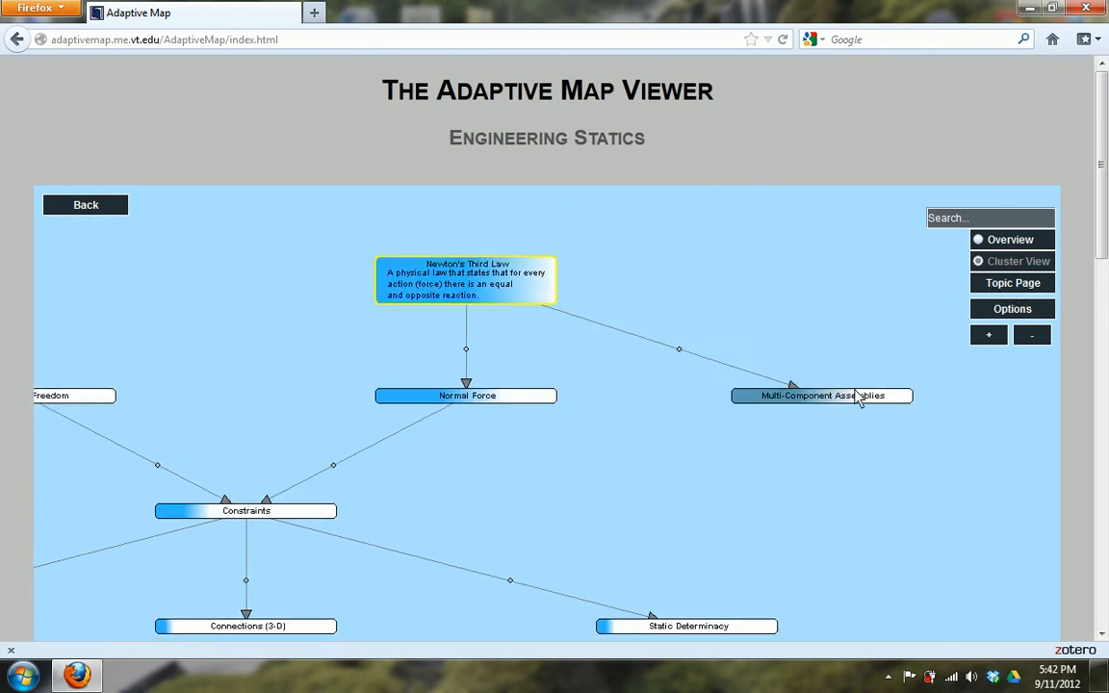
{"action": "left_click", "coordinate": [821, 396]}
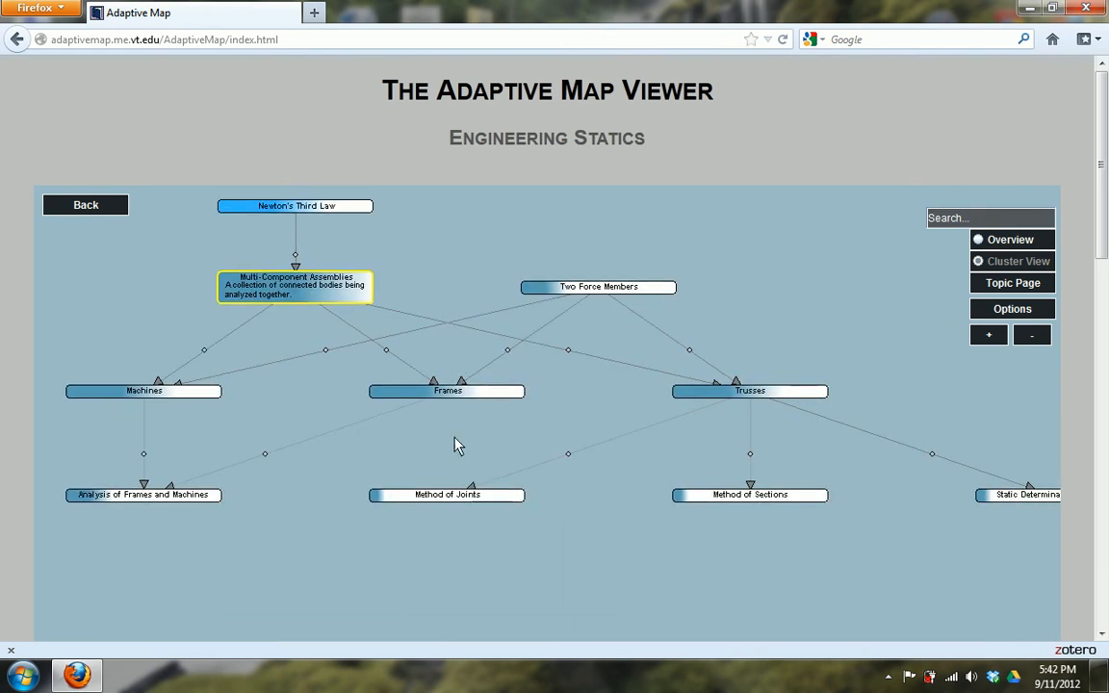
{"action": "mouse_move", "coordinate": [597, 452]}
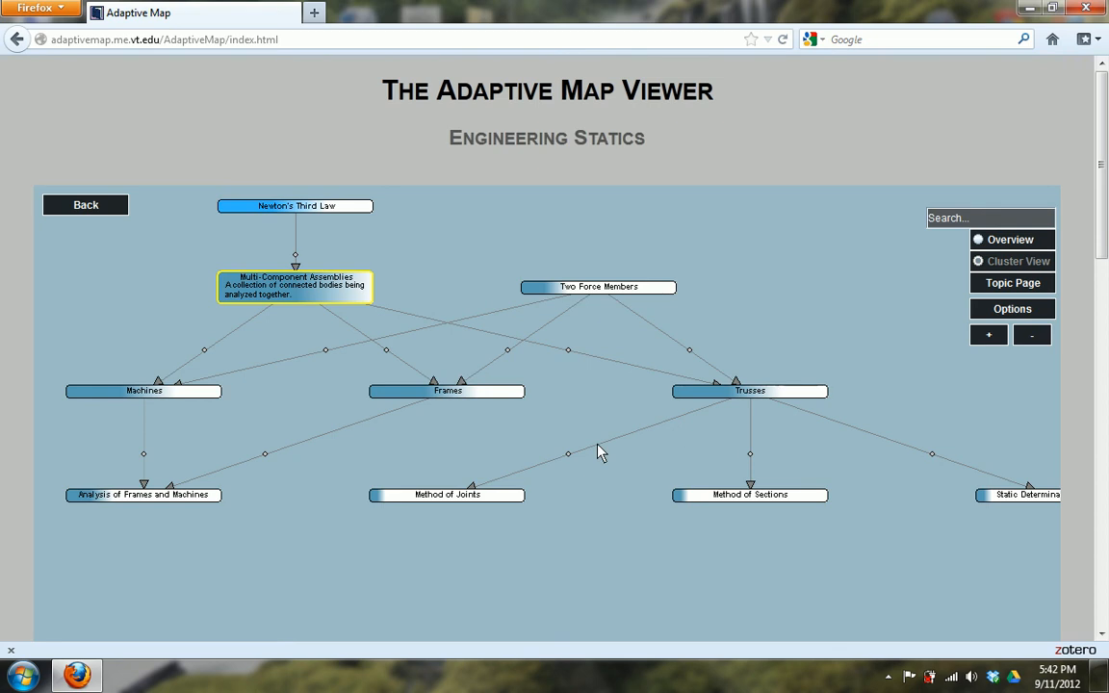
{"action": "mouse_move", "coordinate": [527, 478]}
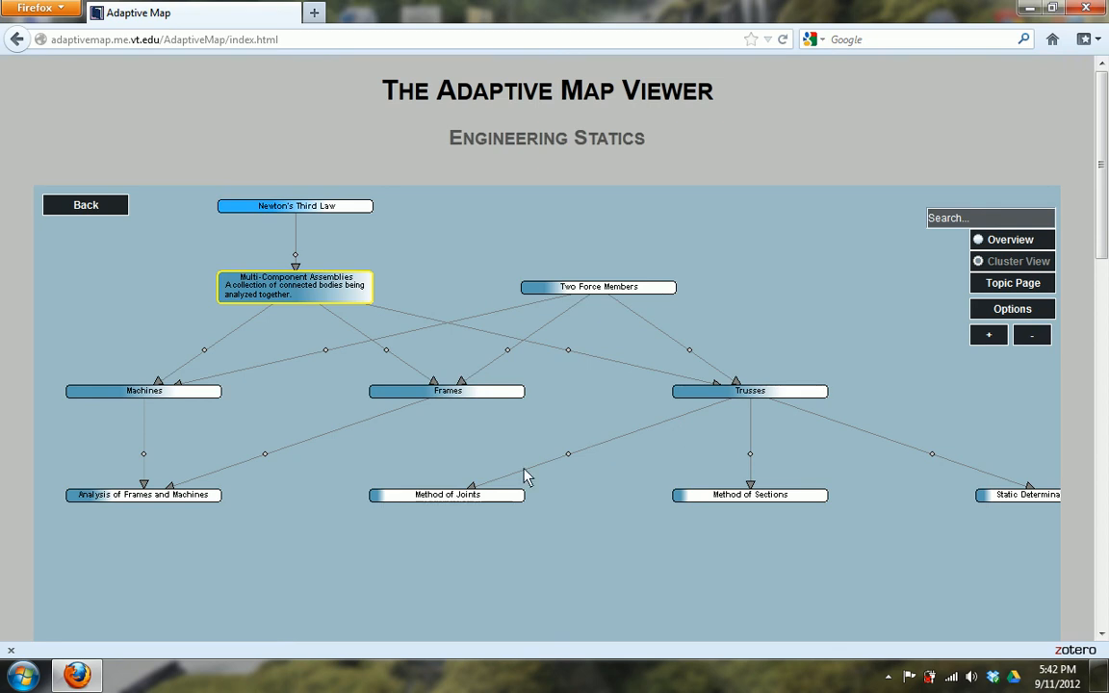
{"action": "mouse_move", "coordinate": [632, 537]}
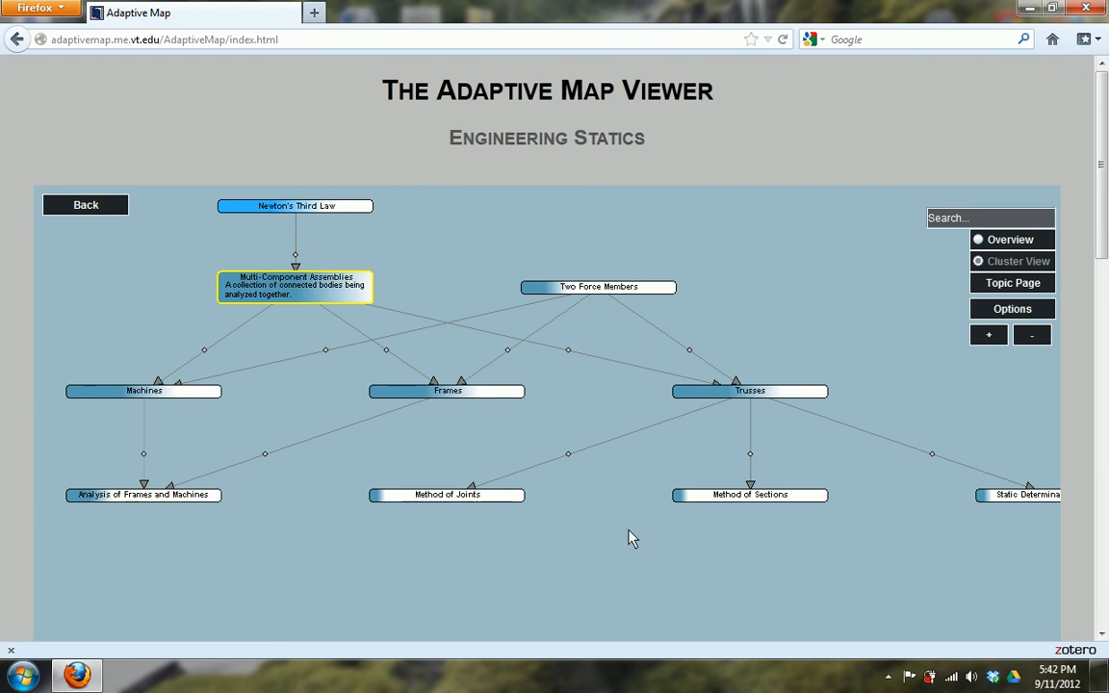
{"action": "mouse_move", "coordinate": [762, 495]}
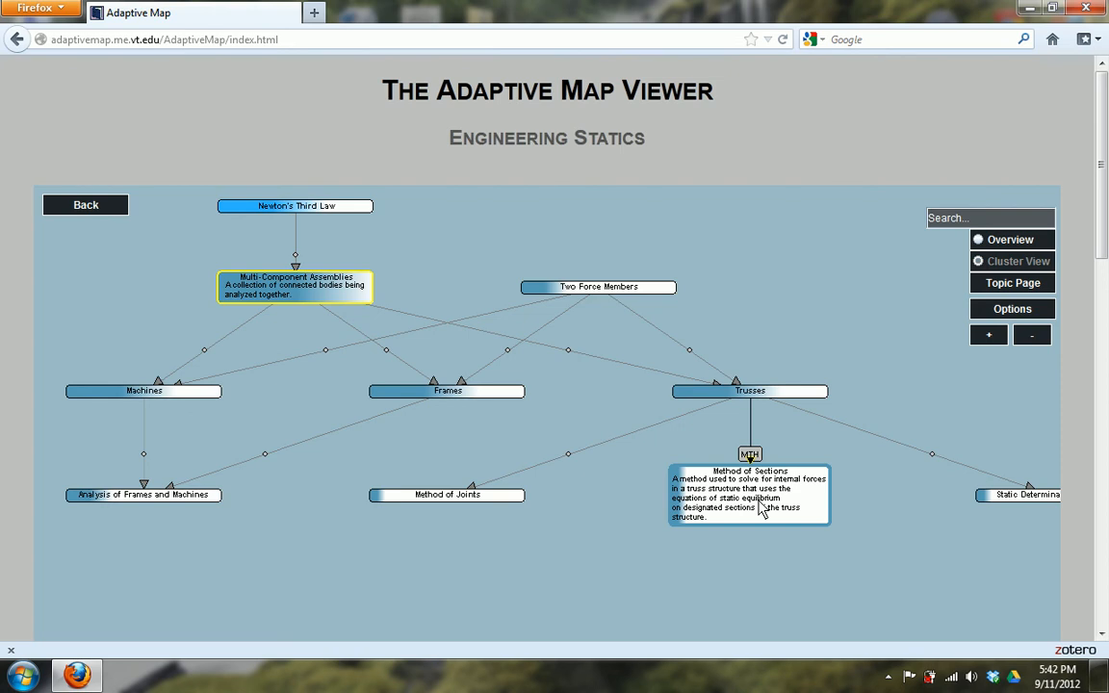
{"action": "mouse_move", "coordinate": [755, 518]}
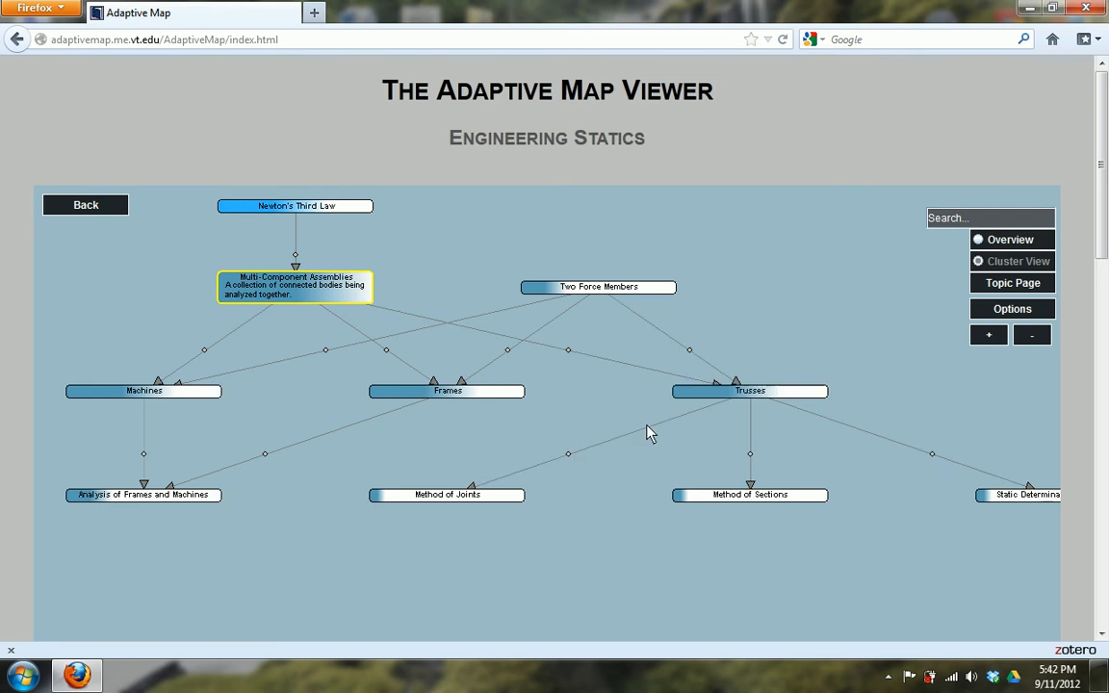
{"action": "mouse_move", "coordinate": [305, 320]}
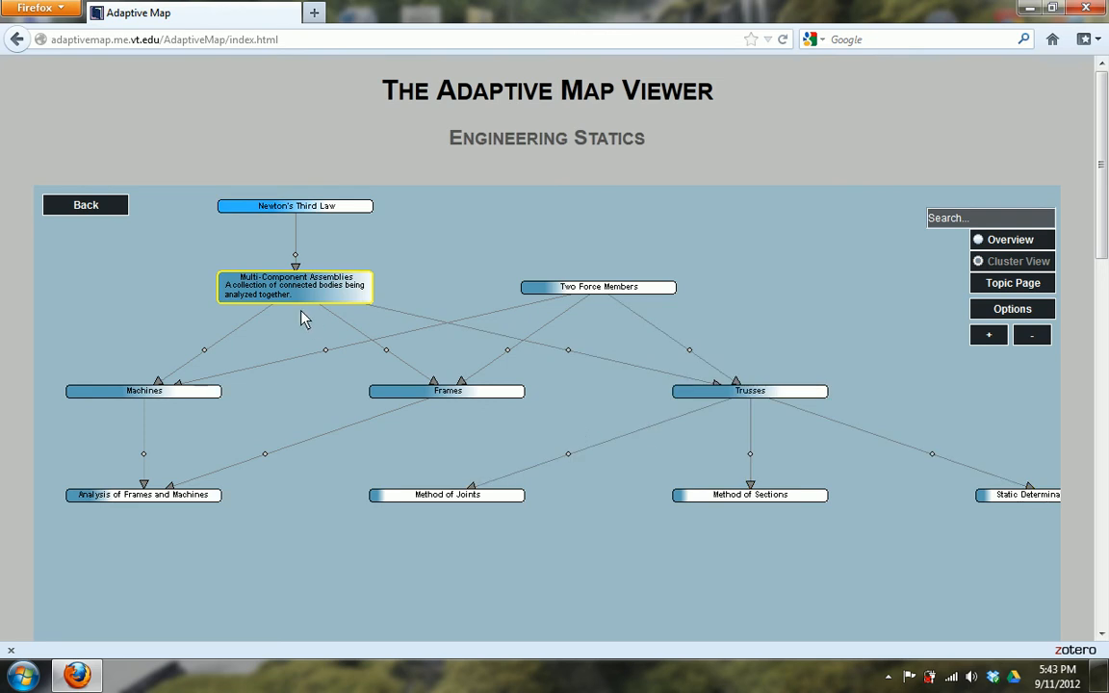
{"action": "mouse_move", "coordinate": [142, 366]}
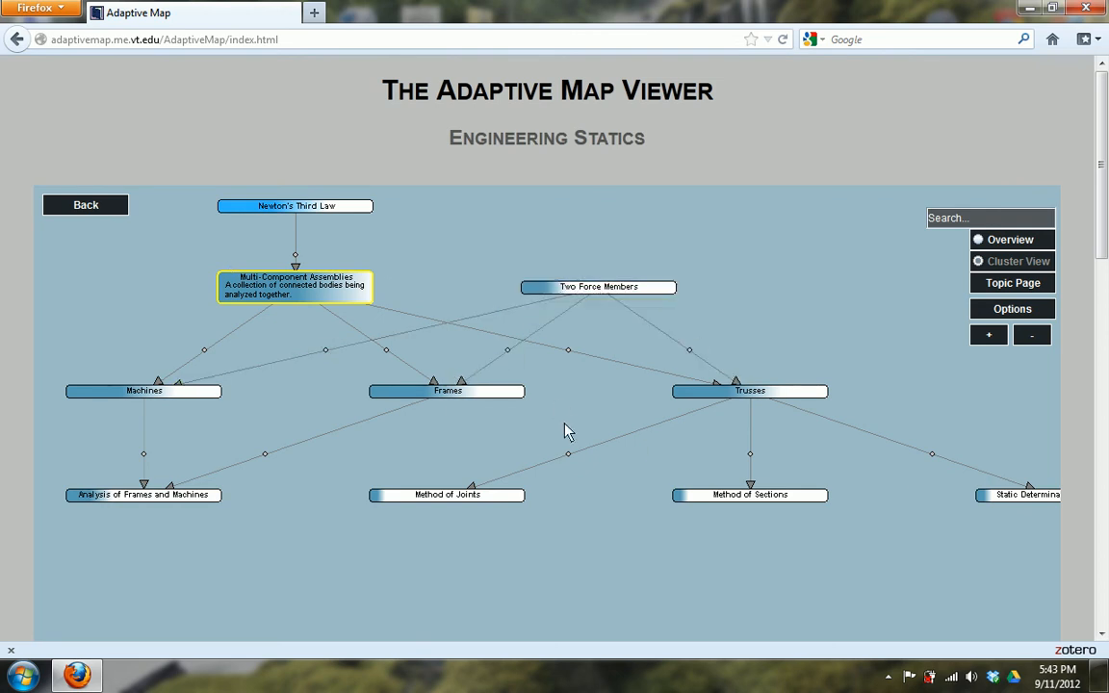
{"action": "mouse_move", "coordinate": [639, 489]}
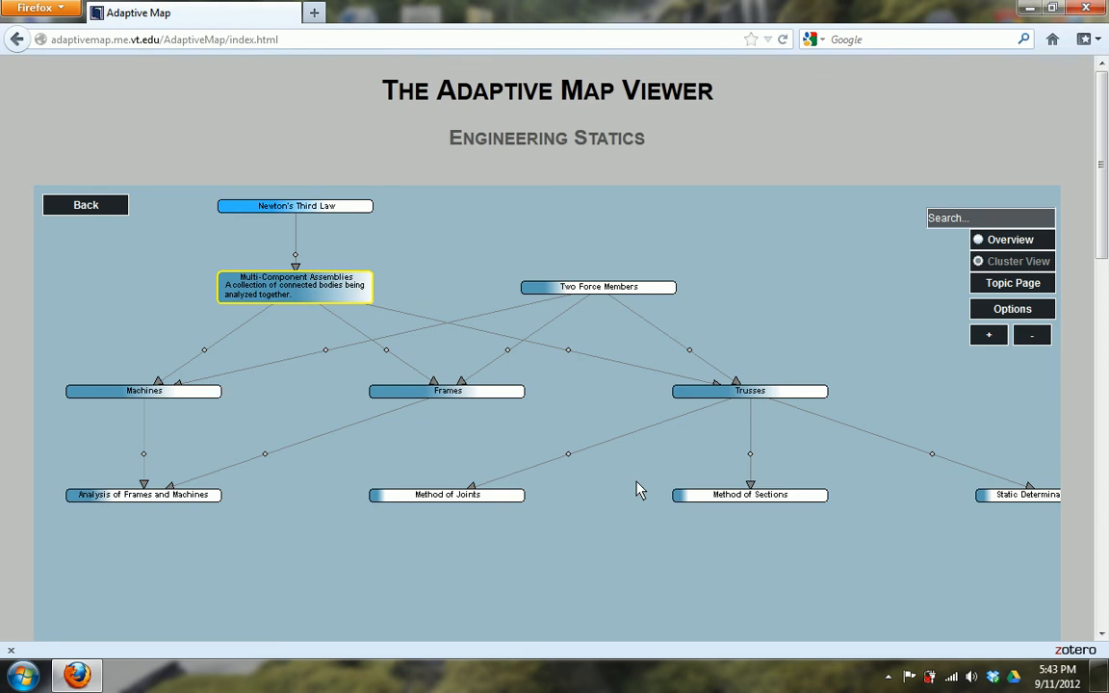
{"action": "mouse_move", "coordinate": [659, 587]}
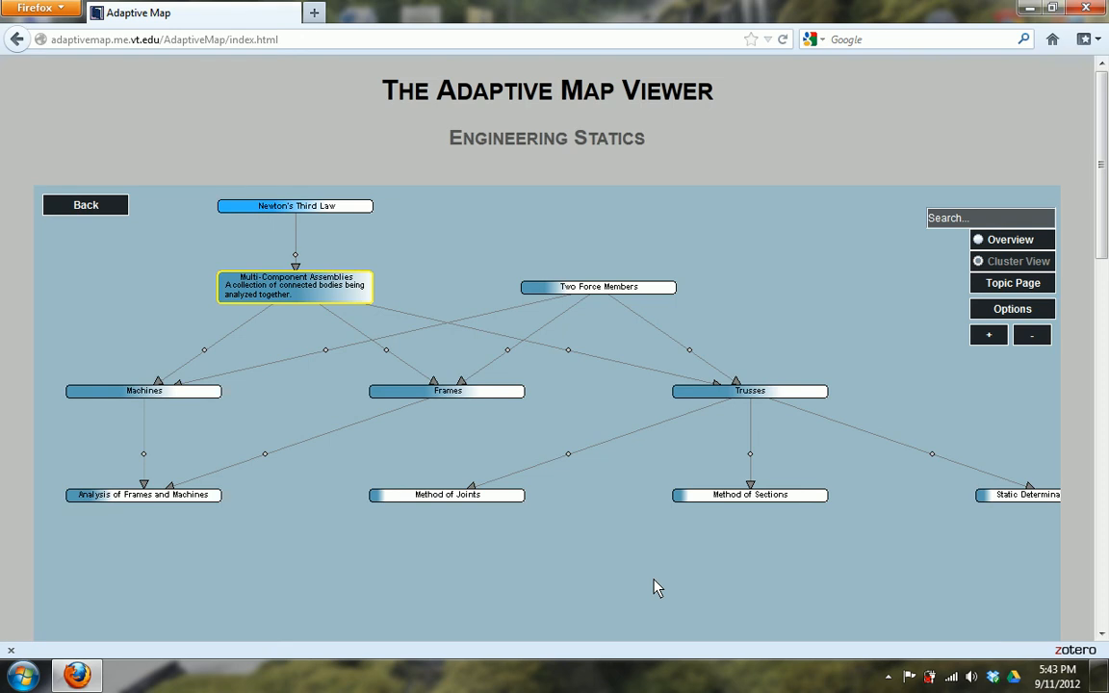
{"action": "mouse_move", "coordinate": [458, 427]}
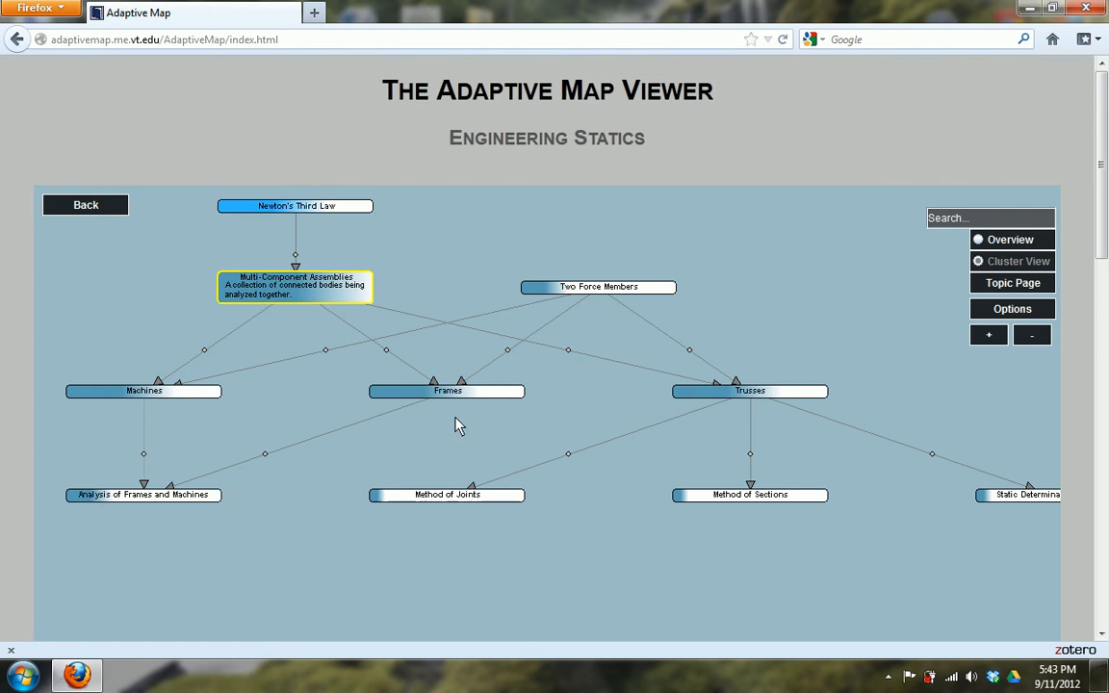
Step: Make Frames the focus of the map, showing its rigid-assembly definition and neighbouring links
{"action": "left_click", "coordinate": [447, 389]}
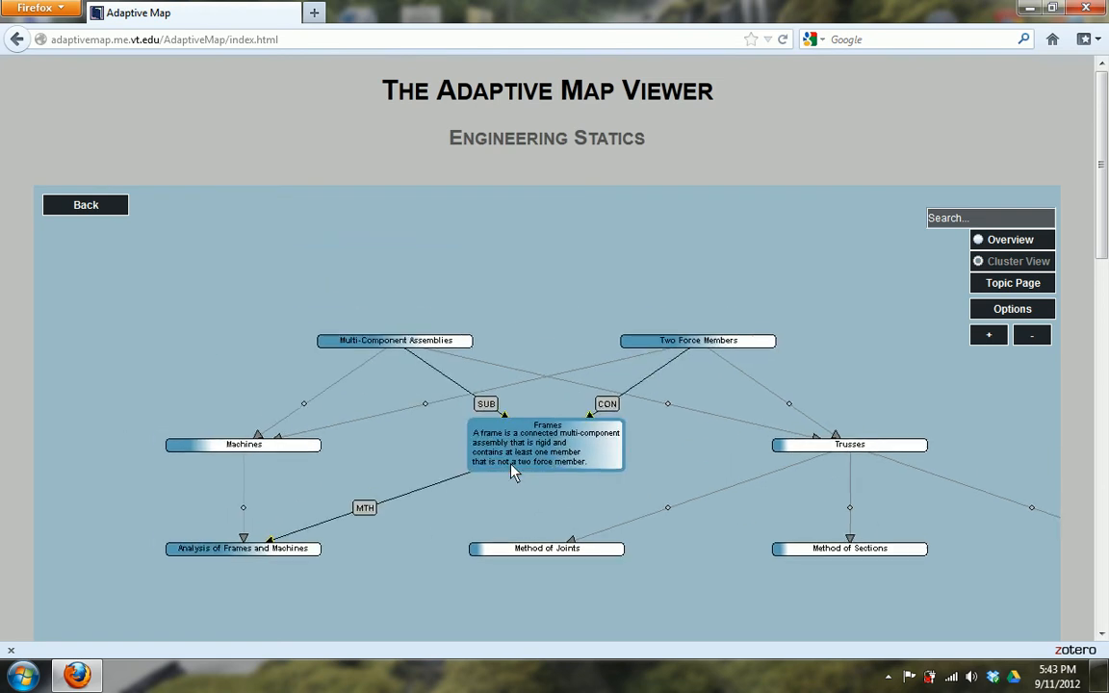